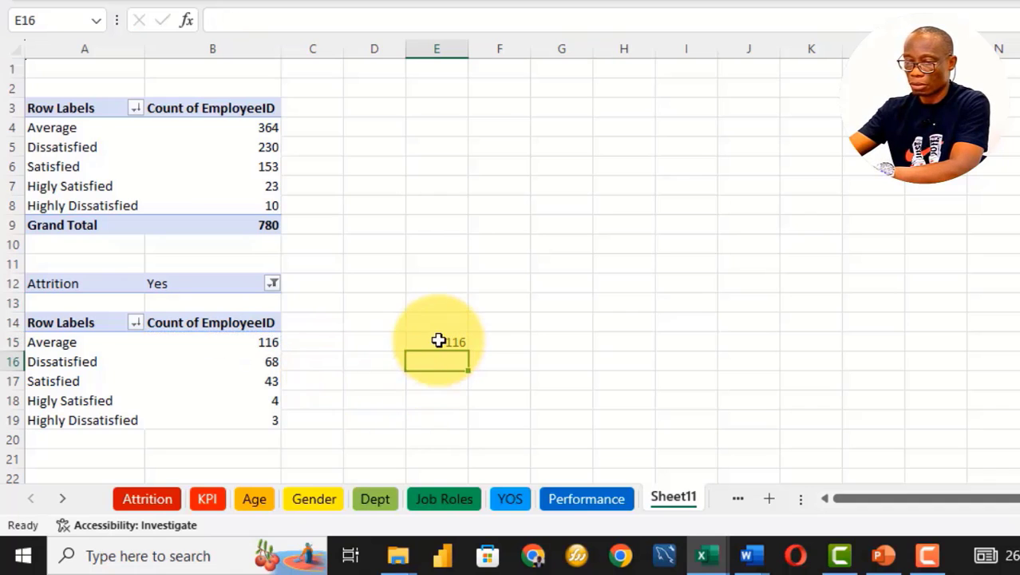
Step: Link D15:E19 to the pivot's satisfaction labels and counts by filling =B15 left and down
left_click(437, 342)
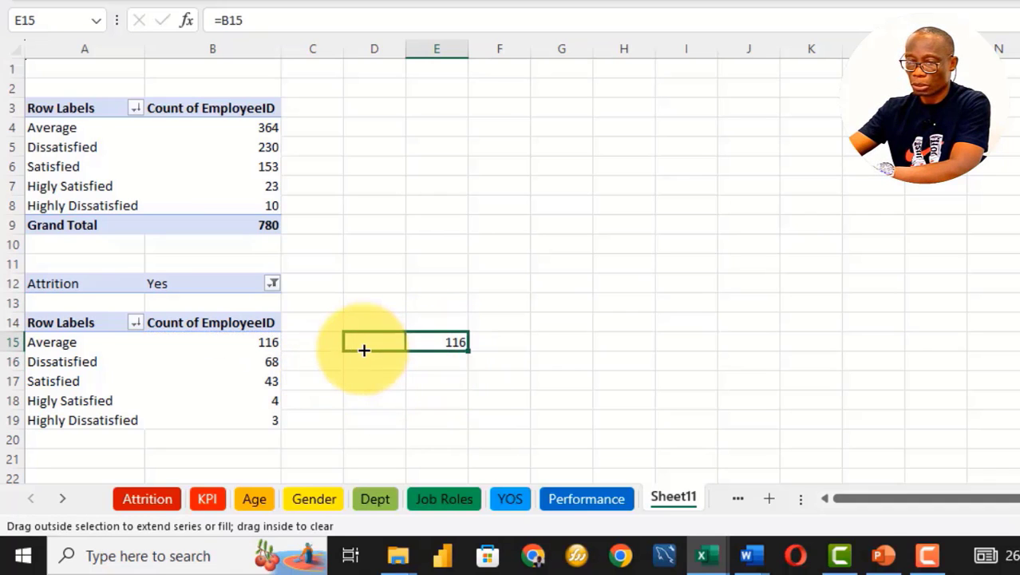
left_click_drag(364, 350, 464, 408)
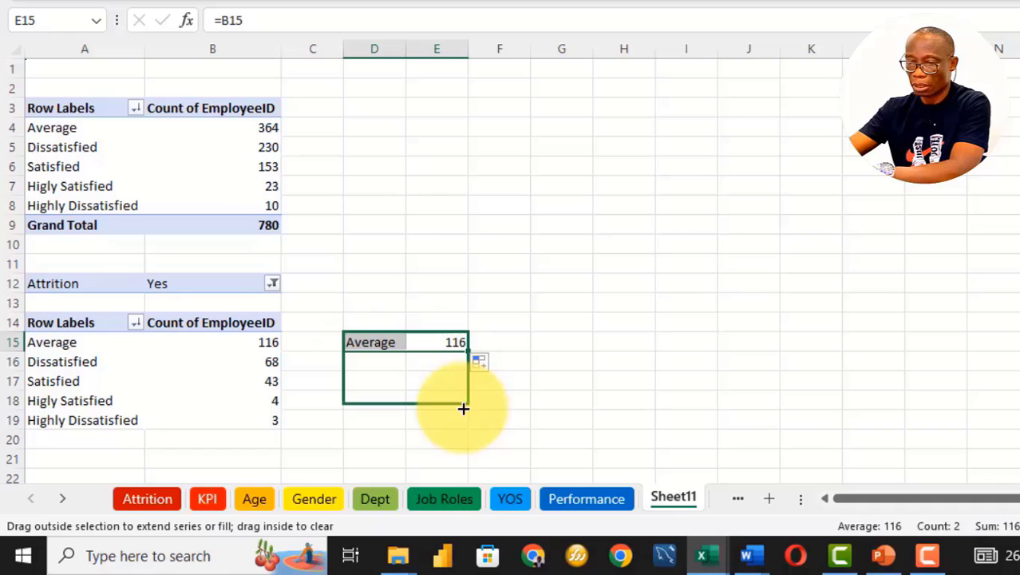
left_click_drag(464, 410, 464, 419)
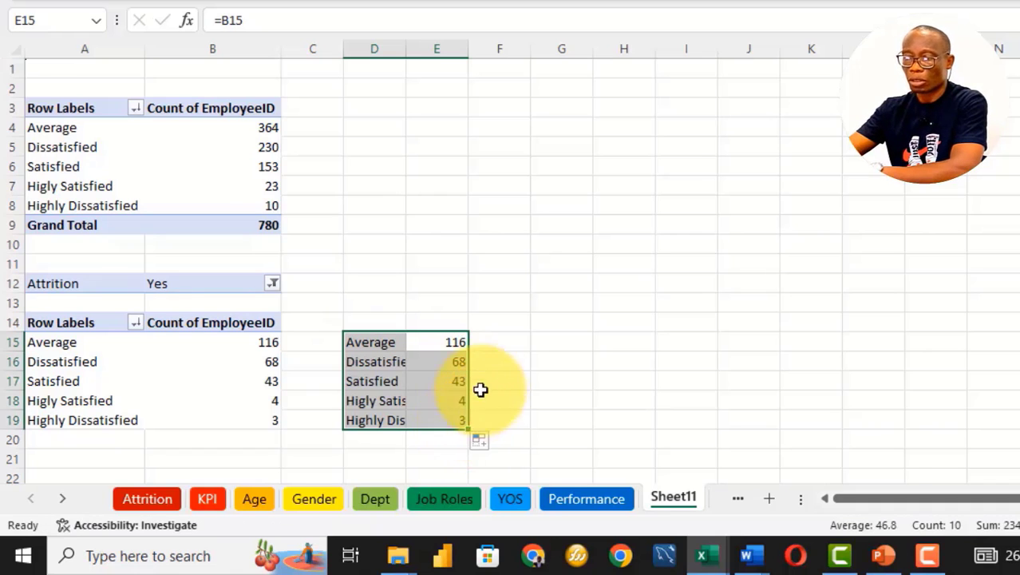
mouse_move(494, 352)
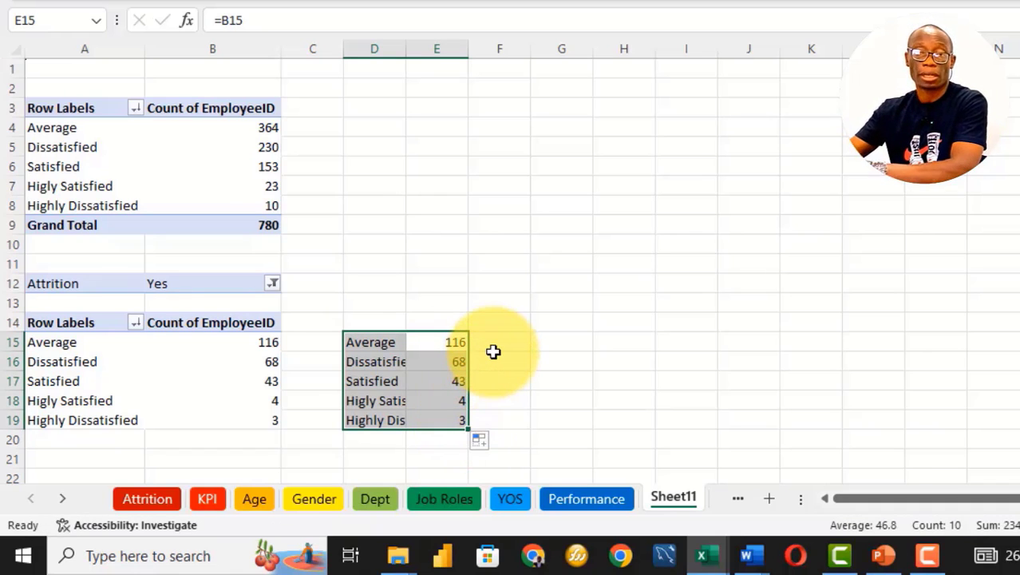
mouse_move(509, 326)
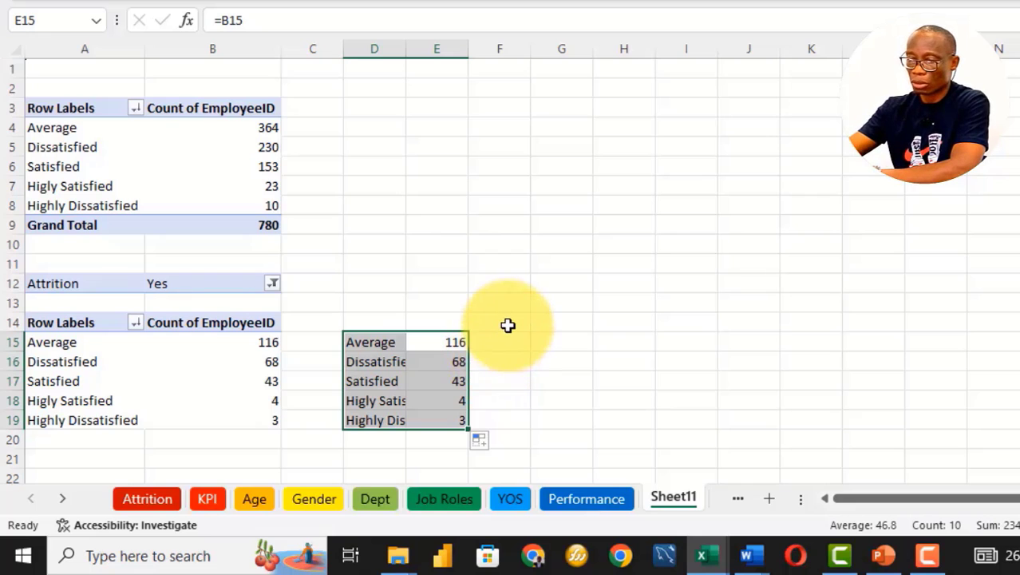
left_click(500, 321)
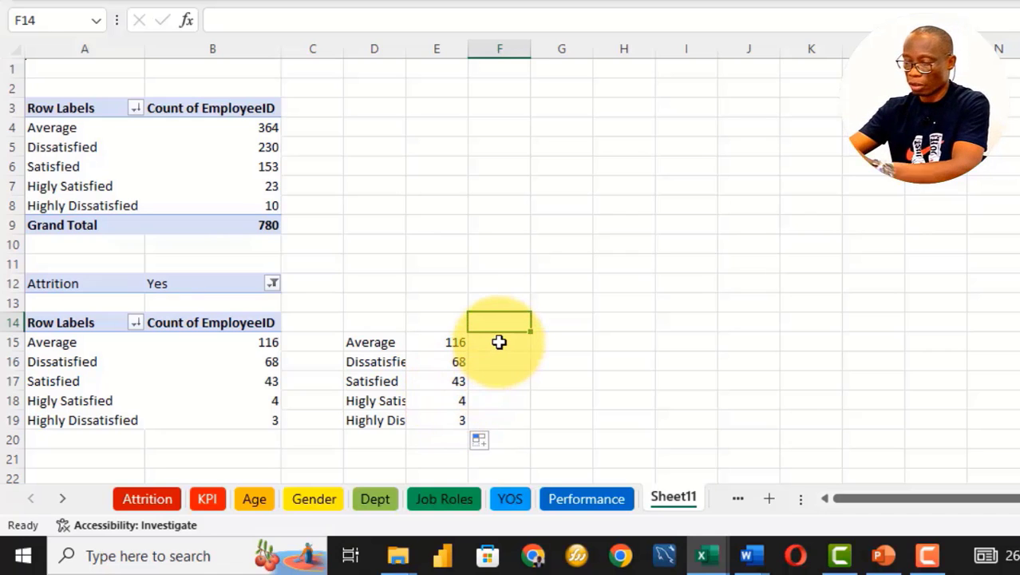
Step: Enter =MAX(E15:E19)*1.25 in F14 for a 145 ceiling, and start F15 with absolute $F$14
type("=")
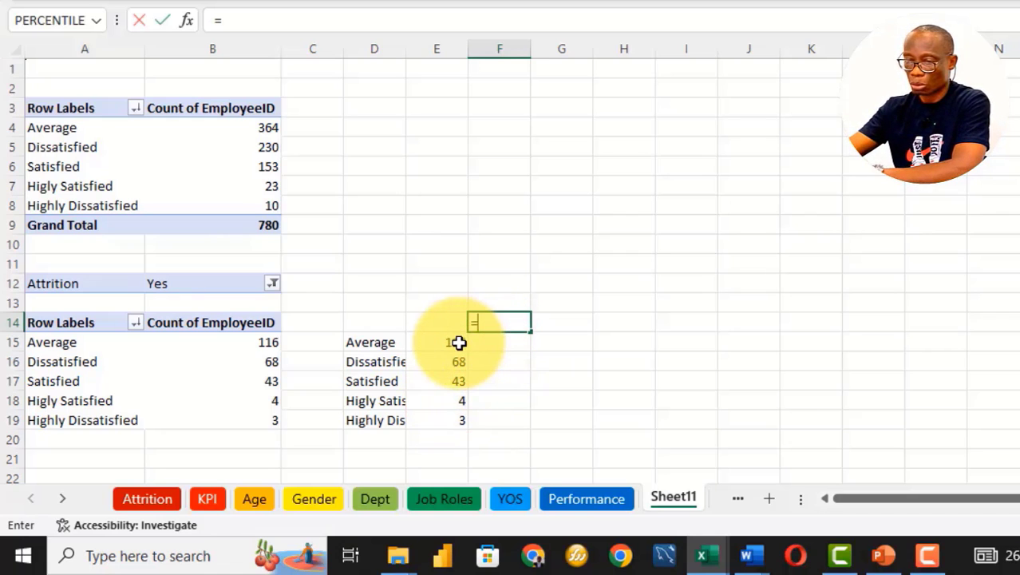
type("max")
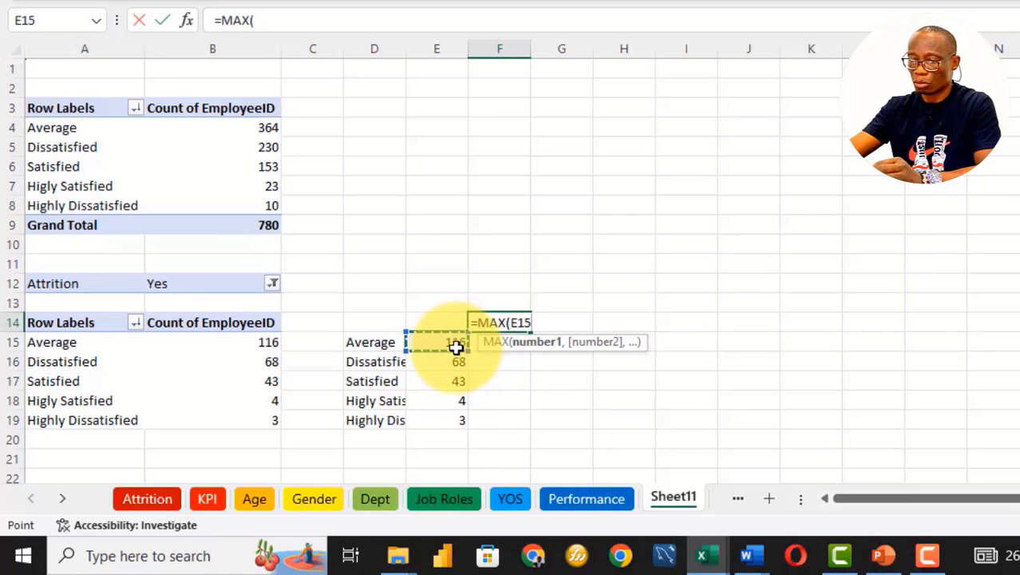
left_click_drag(435, 342, 435, 419)
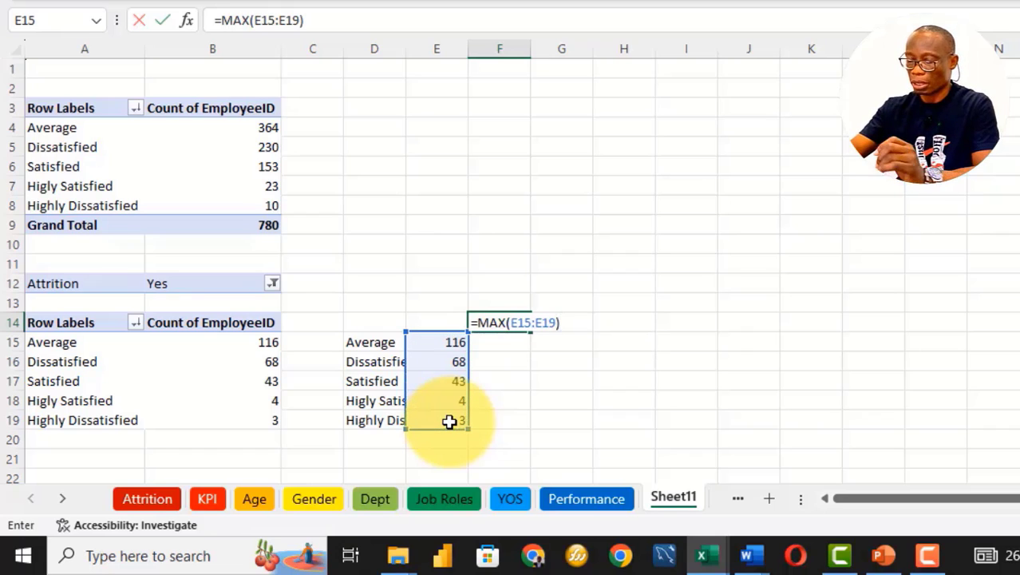
type("*1")
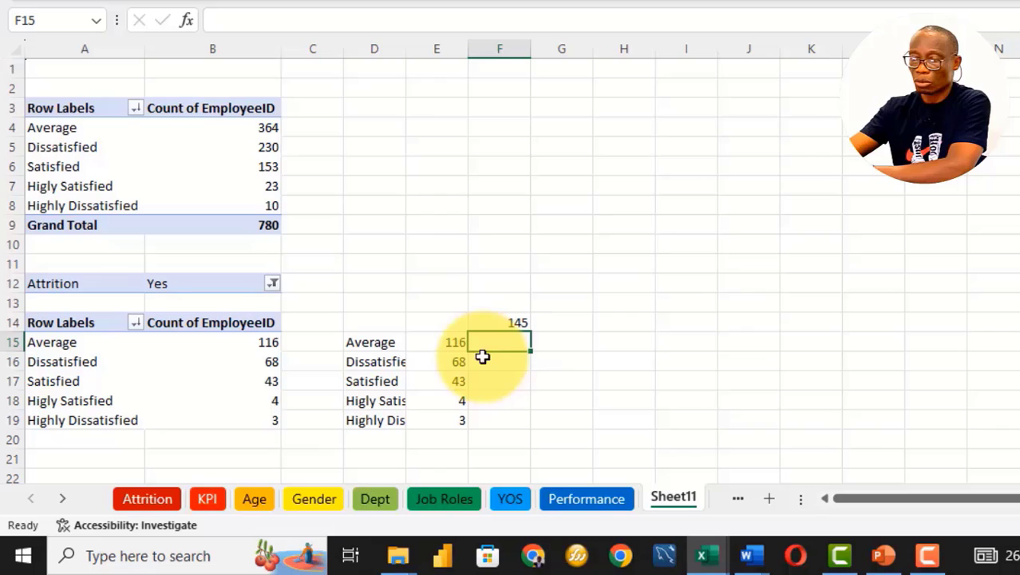
mouse_move(451, 431)
type("=F14")
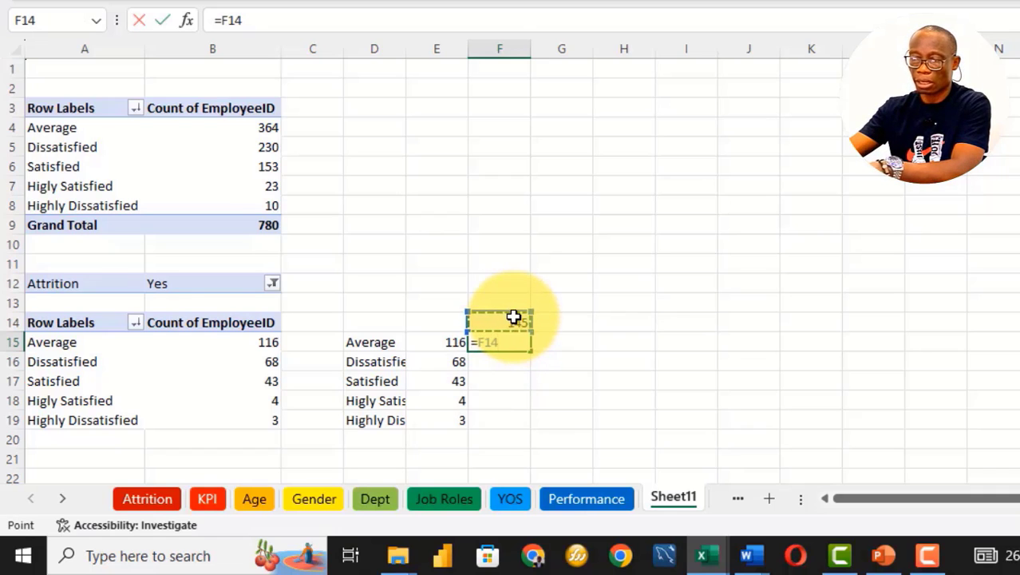
key("f4")
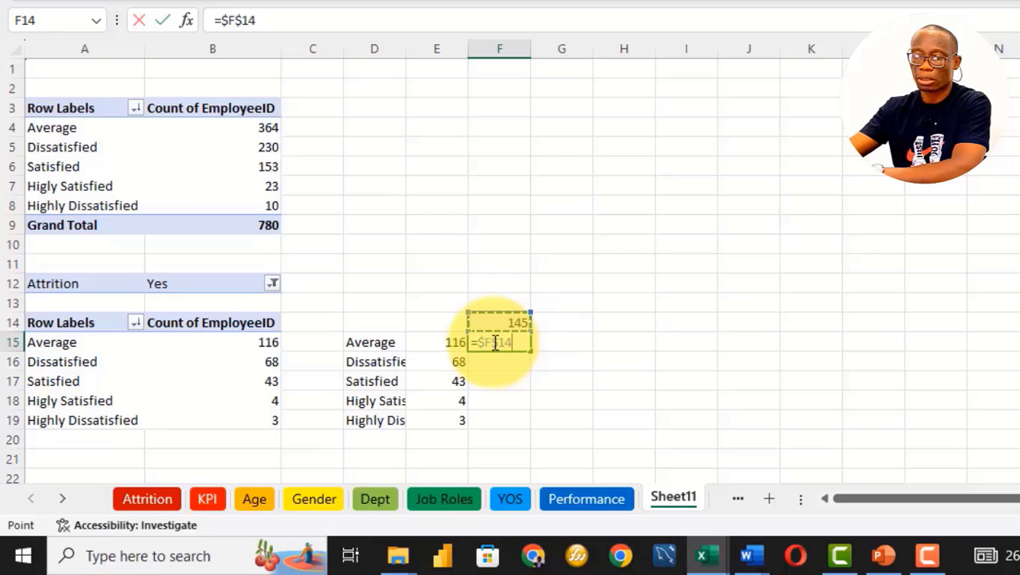
type("-")
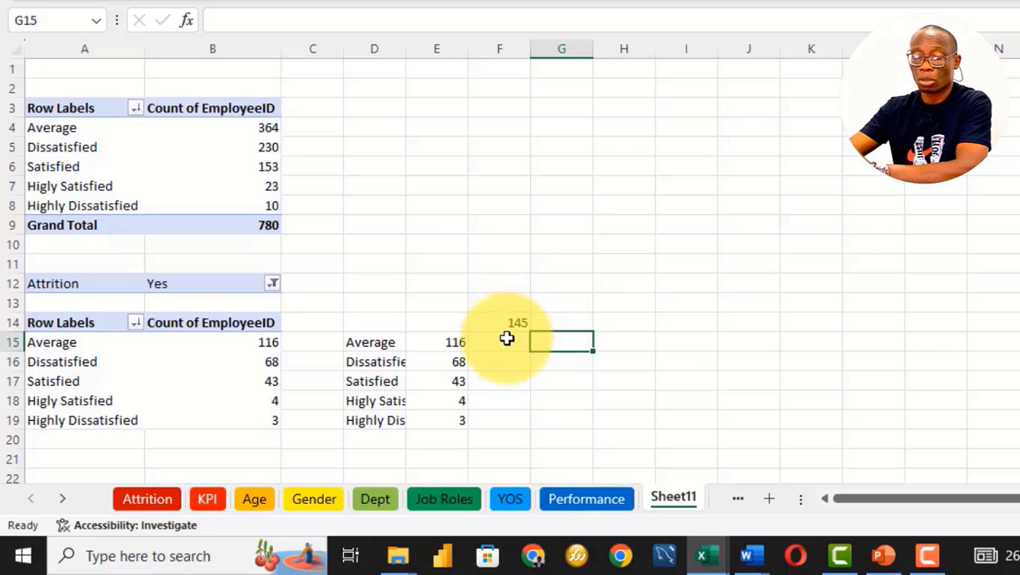
Step: Enter =F14-E15 through =F14-E19 in F15:F19, giving remainders 29, 77, 102, 141
left_click(499, 341)
type("=F14-E15")
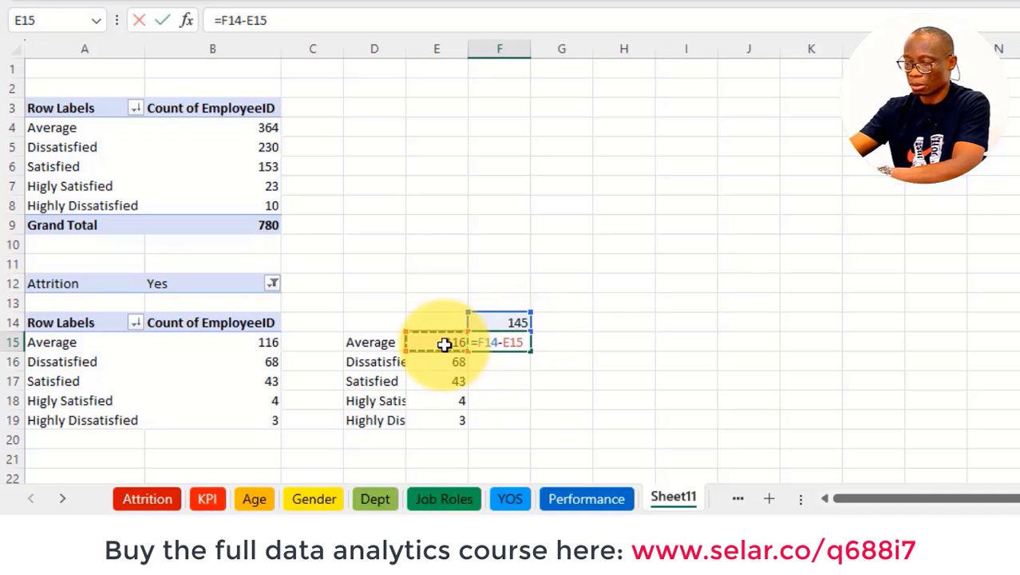
key("Return")
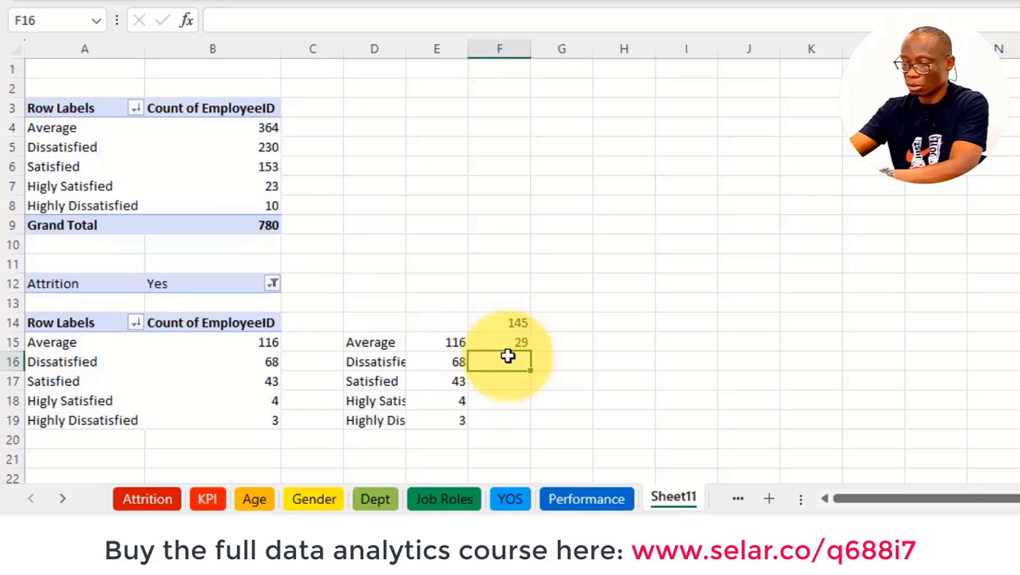
type("=F14-E16")
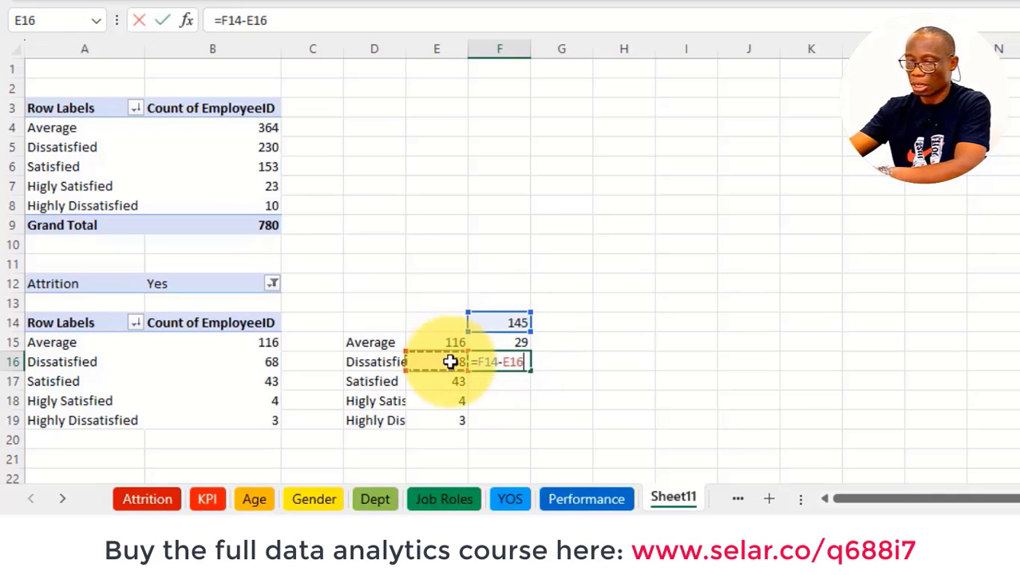
key("Return")
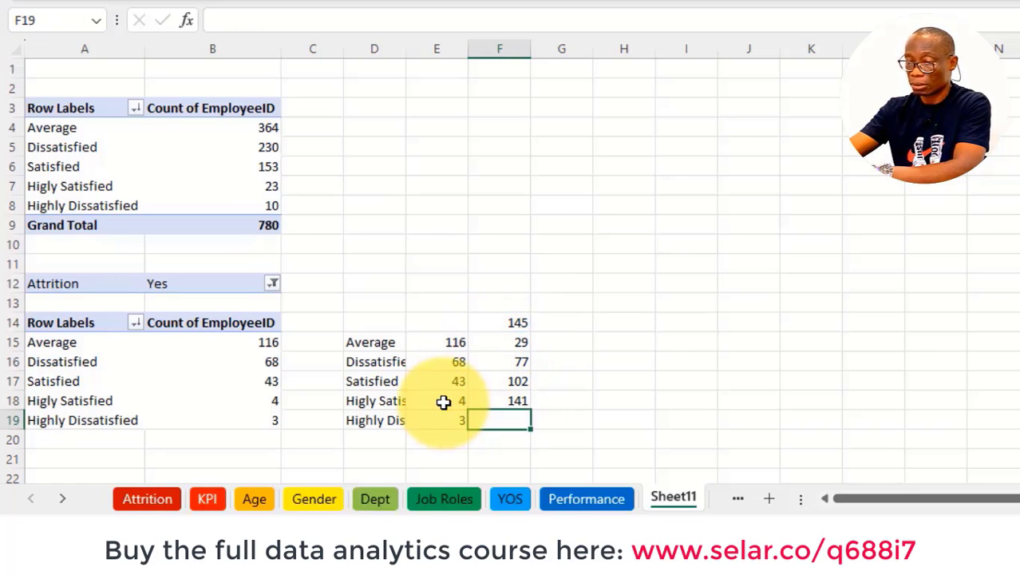
type("=")
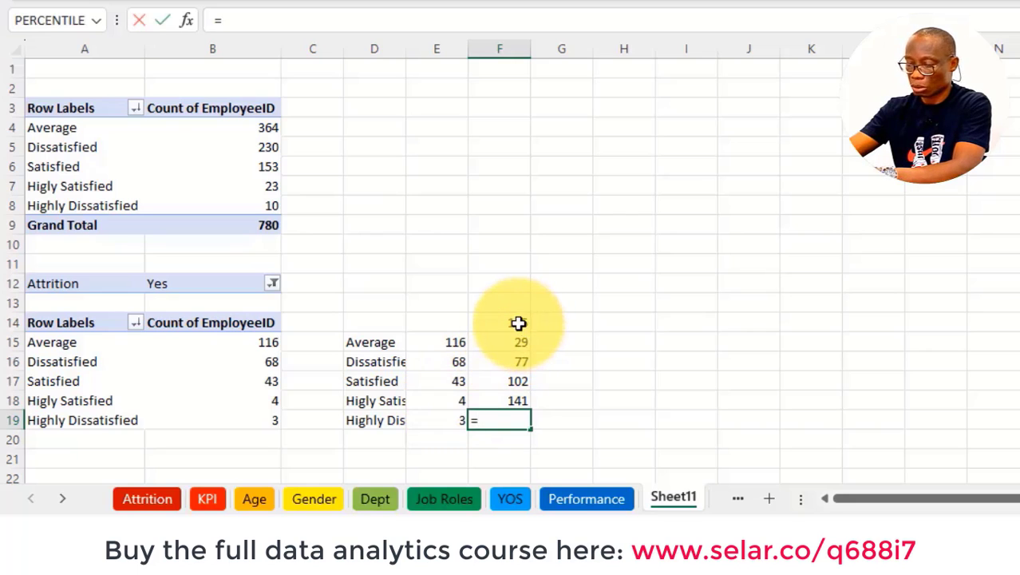
type("=F14-E19")
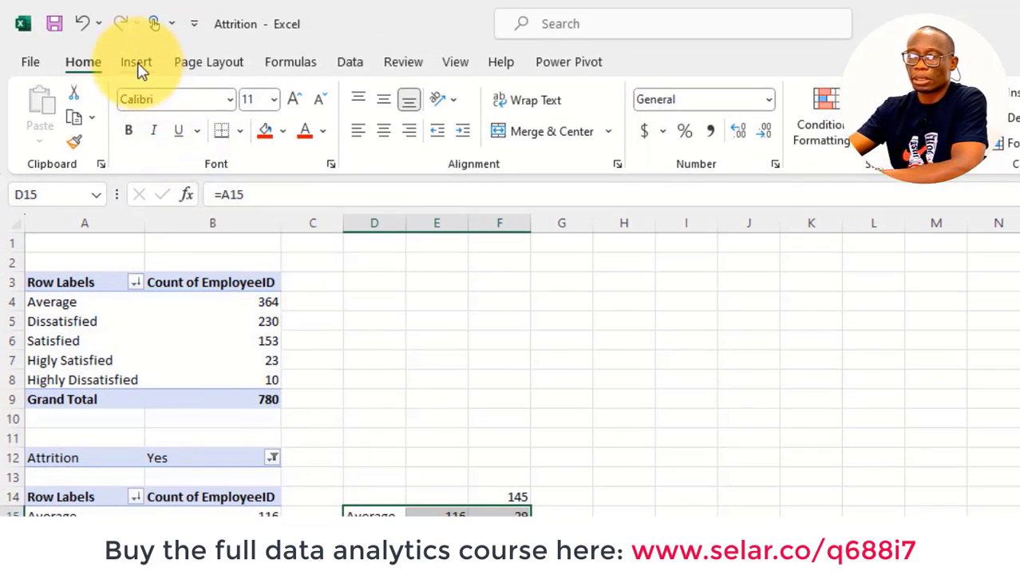
Step: Insert a Doughnut chart from D15:F19 and move it to the right of the data
left_click(136, 61)
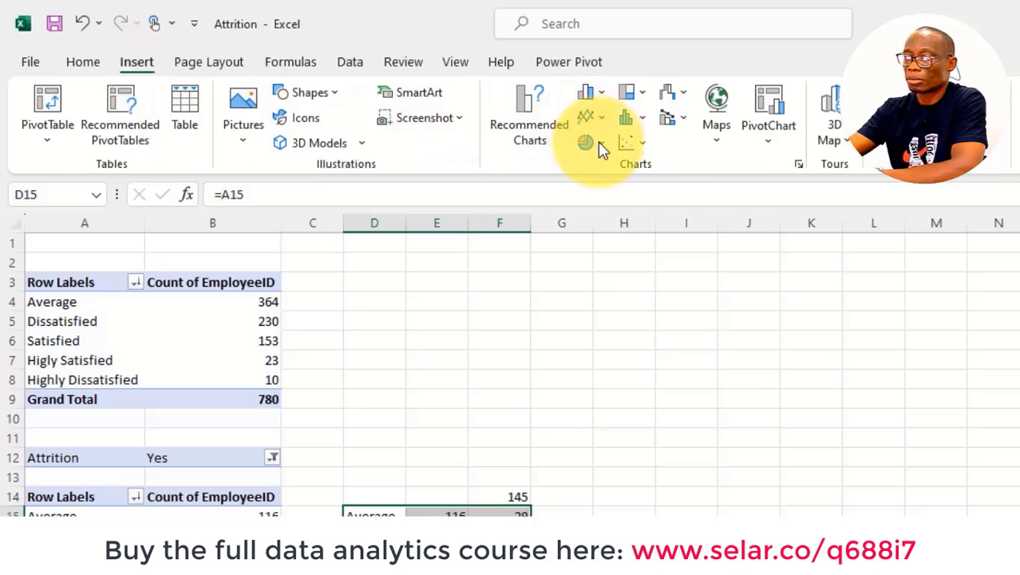
left_click(586, 143)
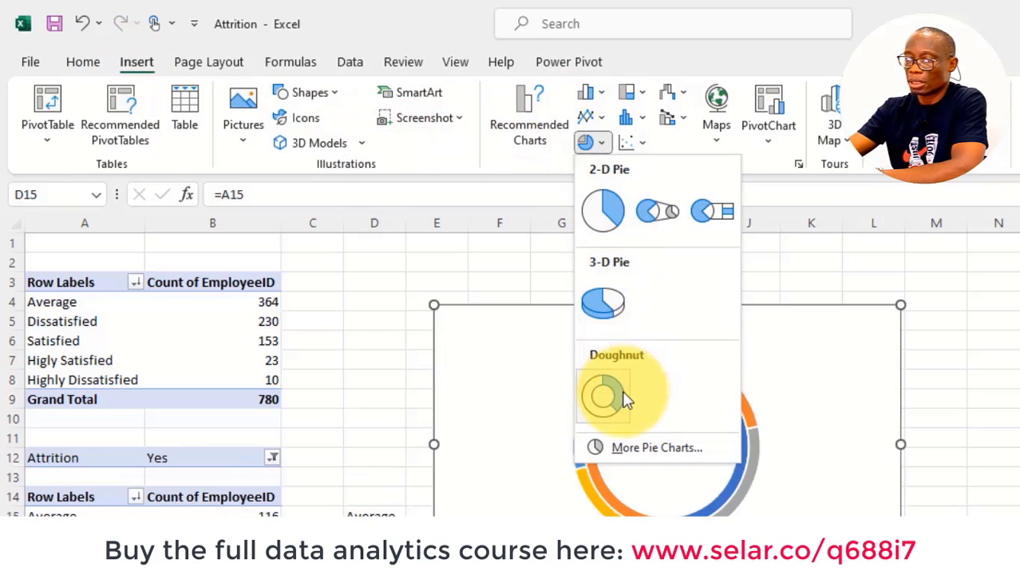
left_click(602, 395)
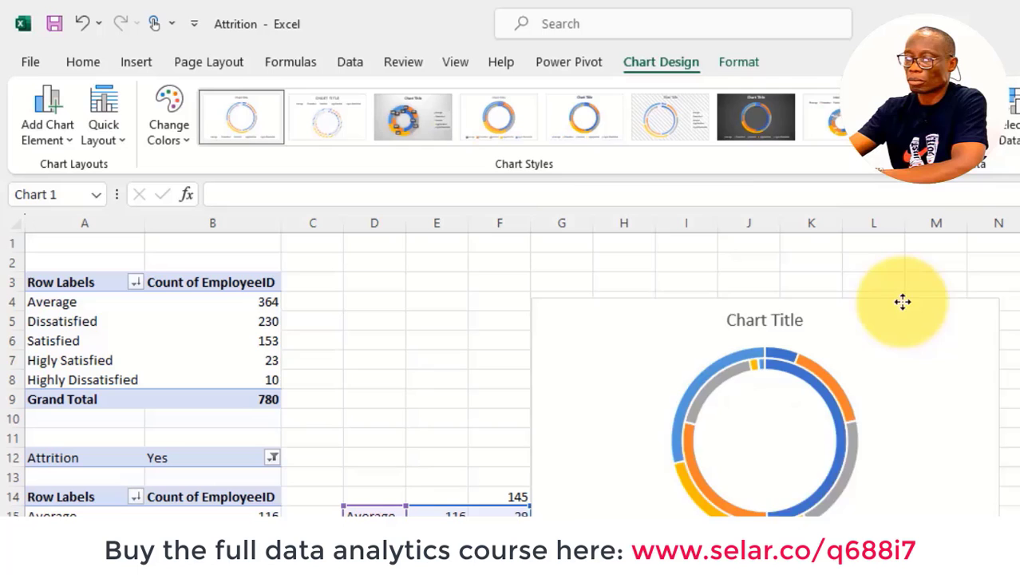
left_click_drag(902, 301, 852, 403)
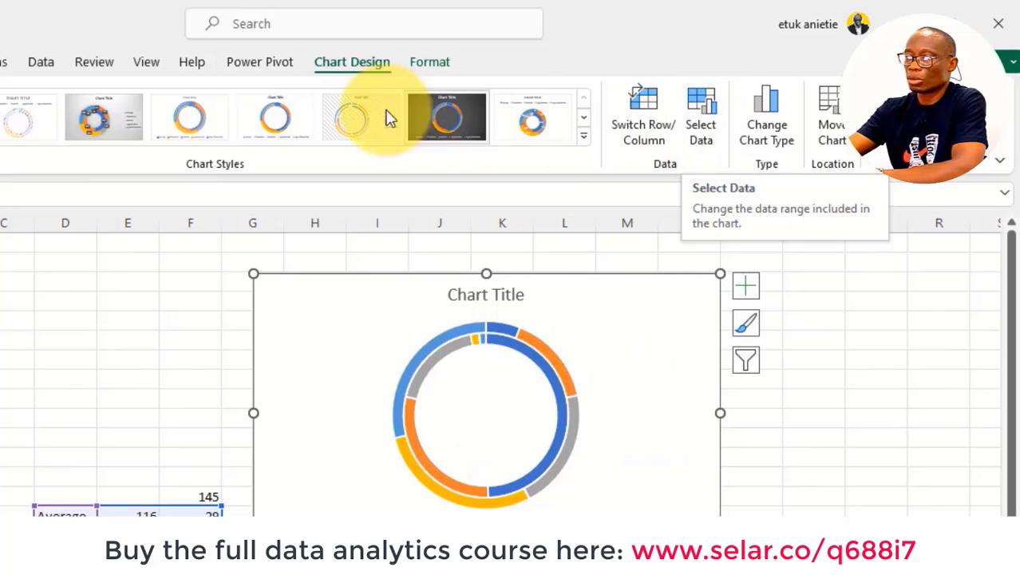
mouse_move(633, 72)
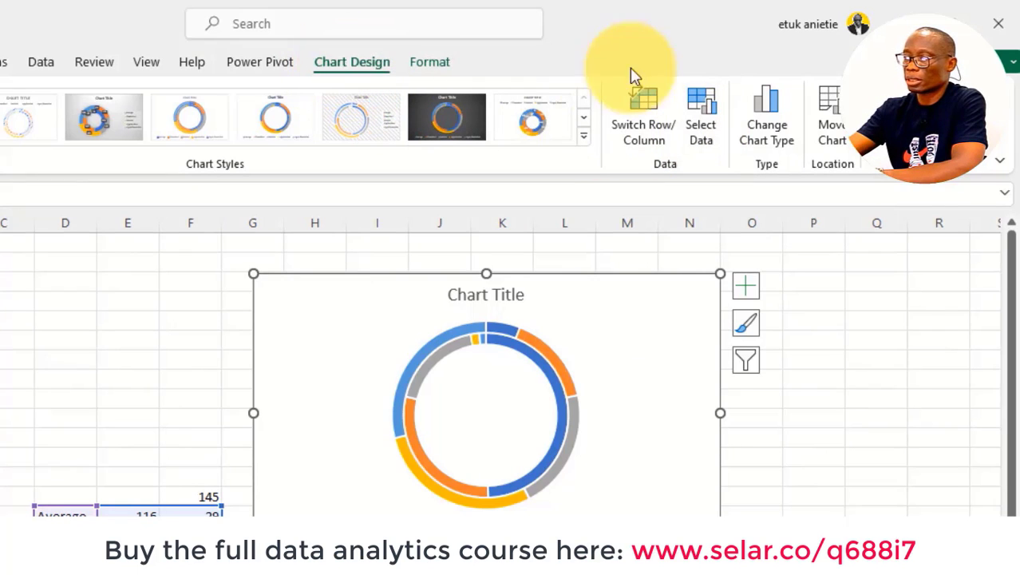
Step: Switch Row/Column in Select Data so each satisfaction rating forms a separate ring
left_click(701, 116)
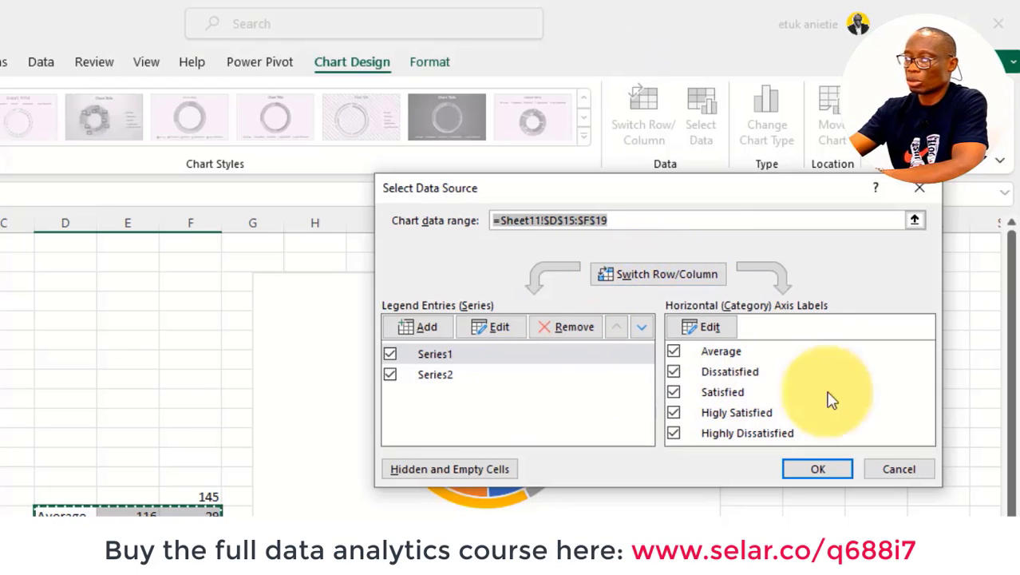
left_click(667, 274)
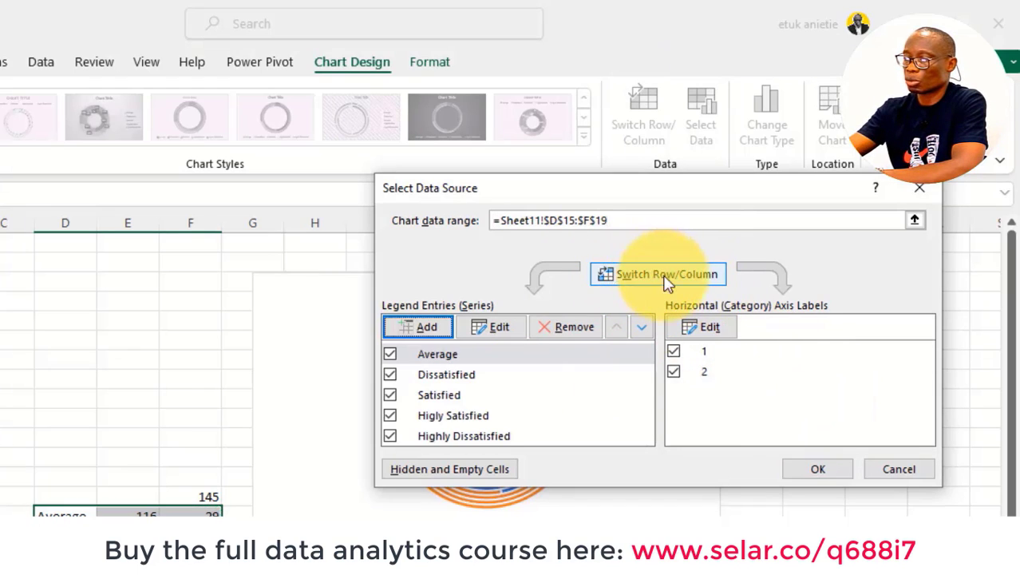
left_click(817, 469)
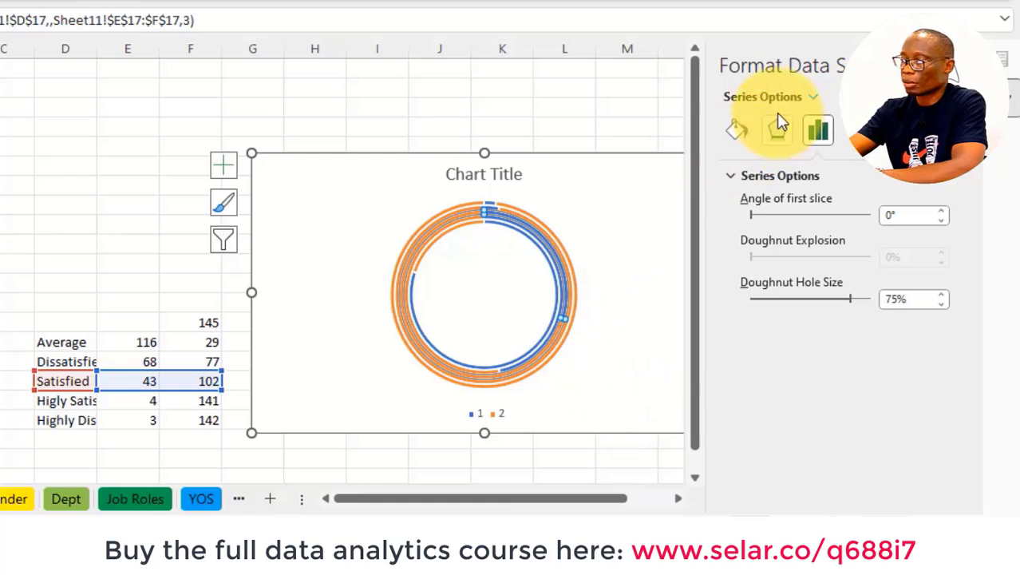
mouse_move(778, 120)
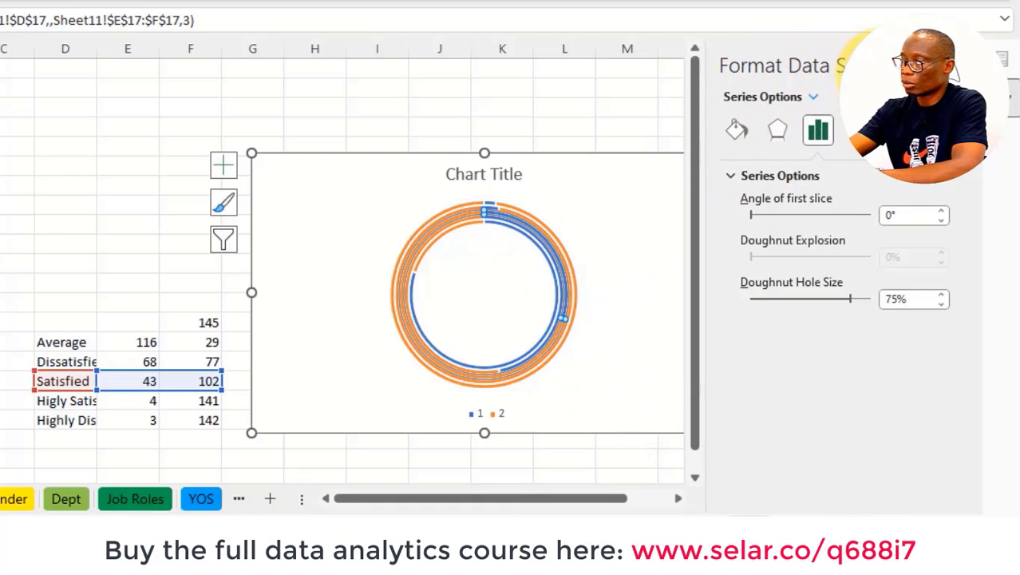
mouse_move(838, 304)
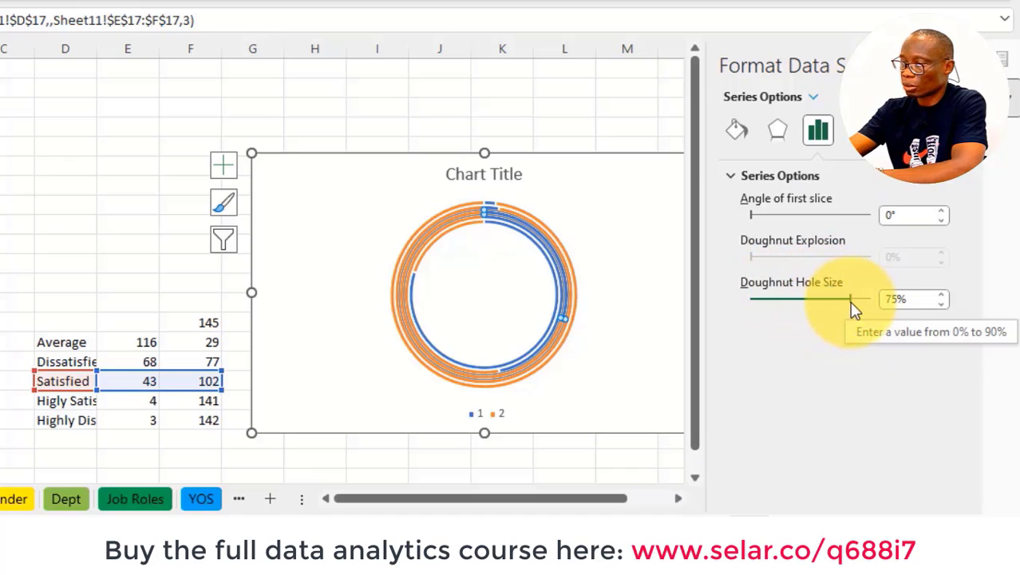
Step: Reduce the Doughnut Hole Size from 75% to 25% in Format Data Series, then close it
left_click_drag(850, 299, 822, 299)
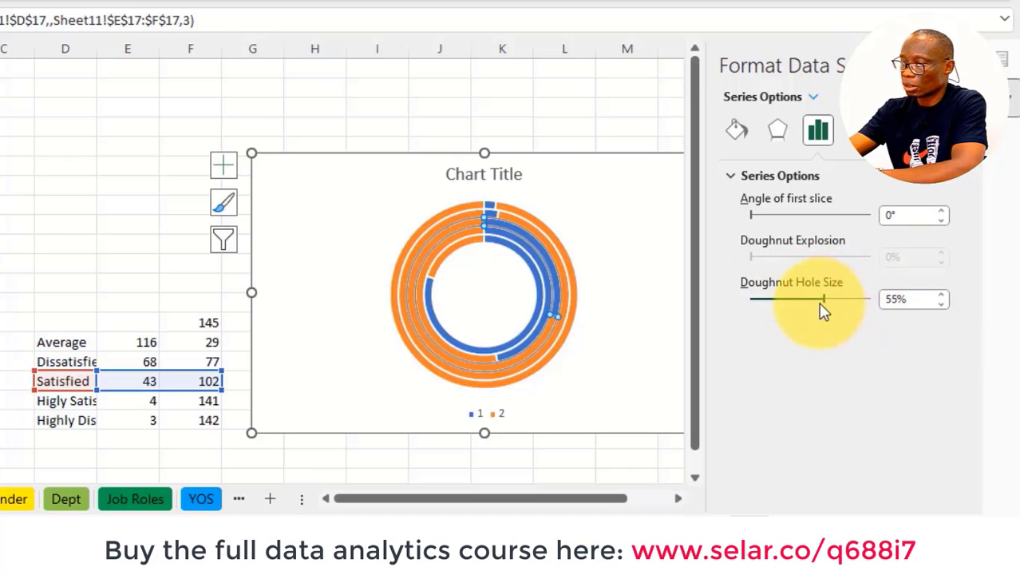
left_click_drag(825, 299, 806, 299)
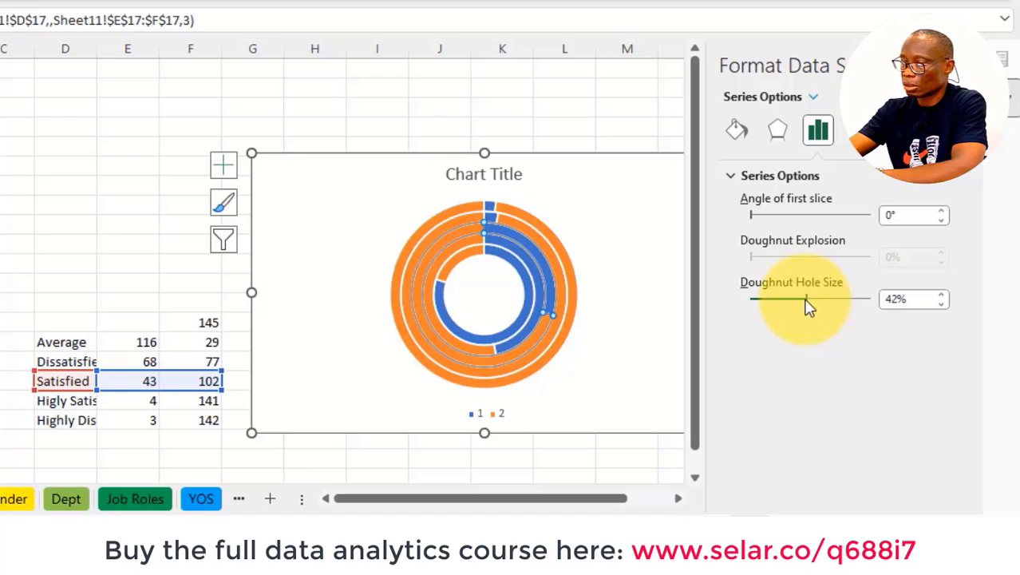
left_click_drag(808, 298, 795, 298)
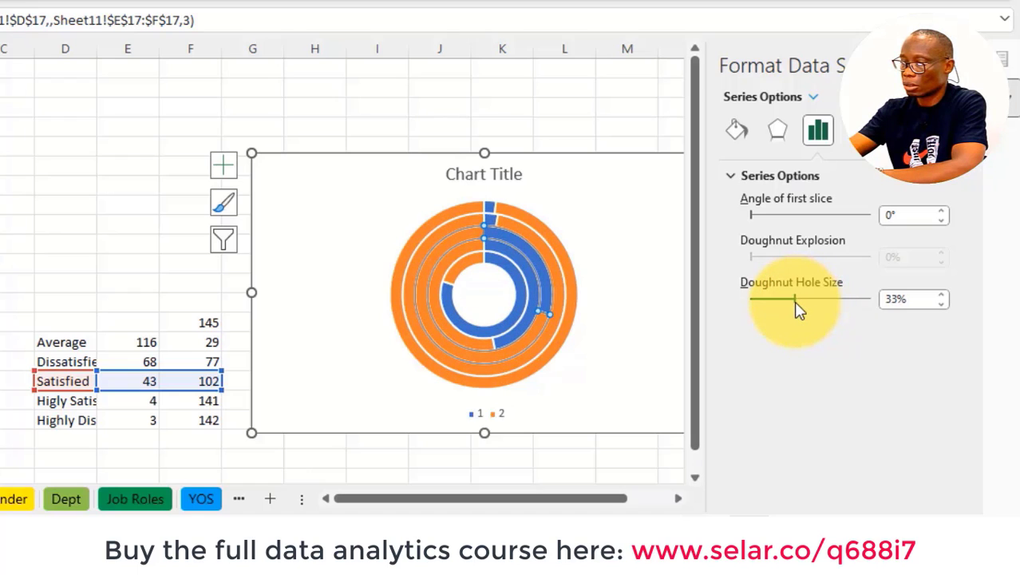
left_click_drag(794, 298, 766, 299)
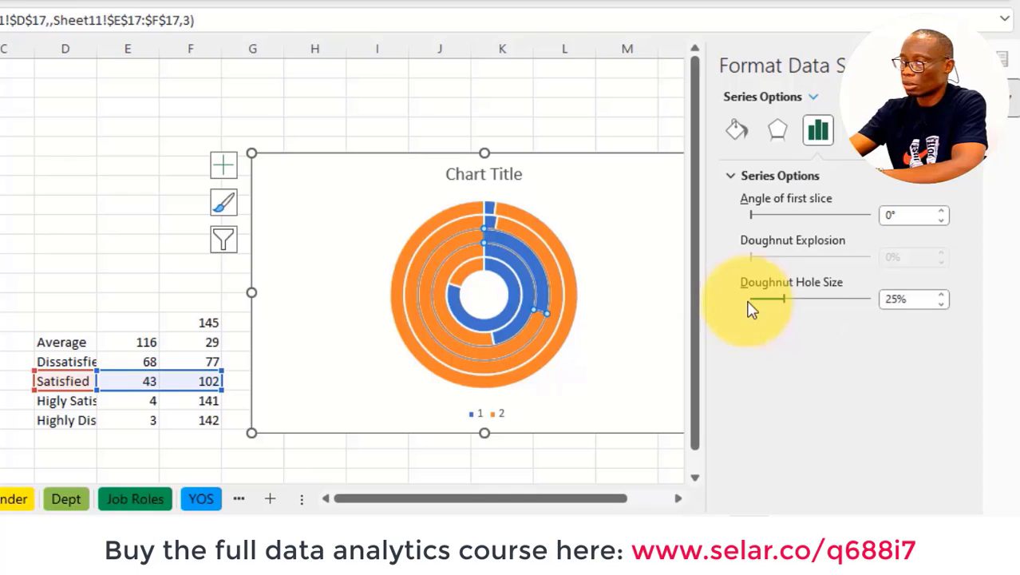
left_click(771, 150)
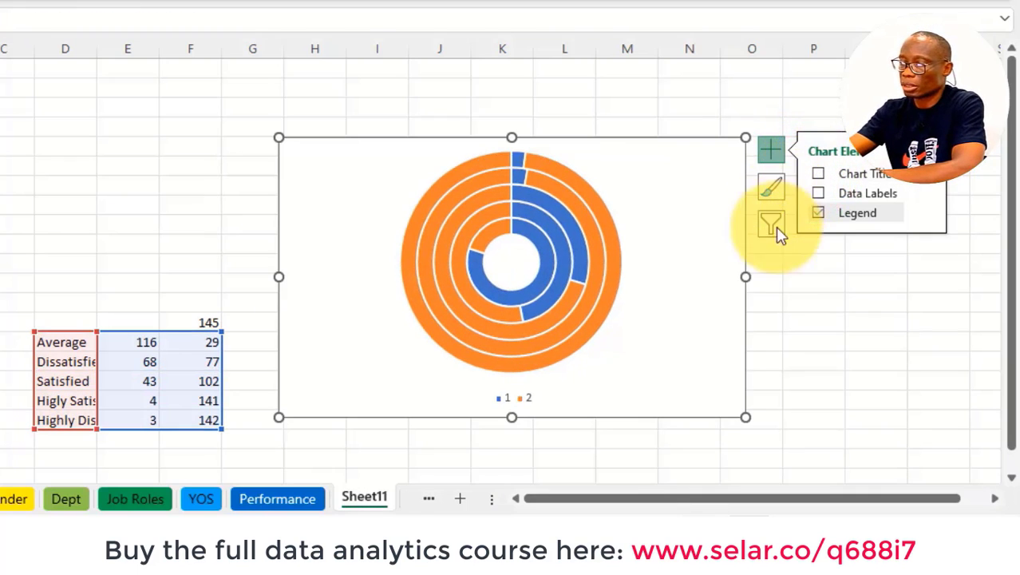
mouse_move(514, 180)
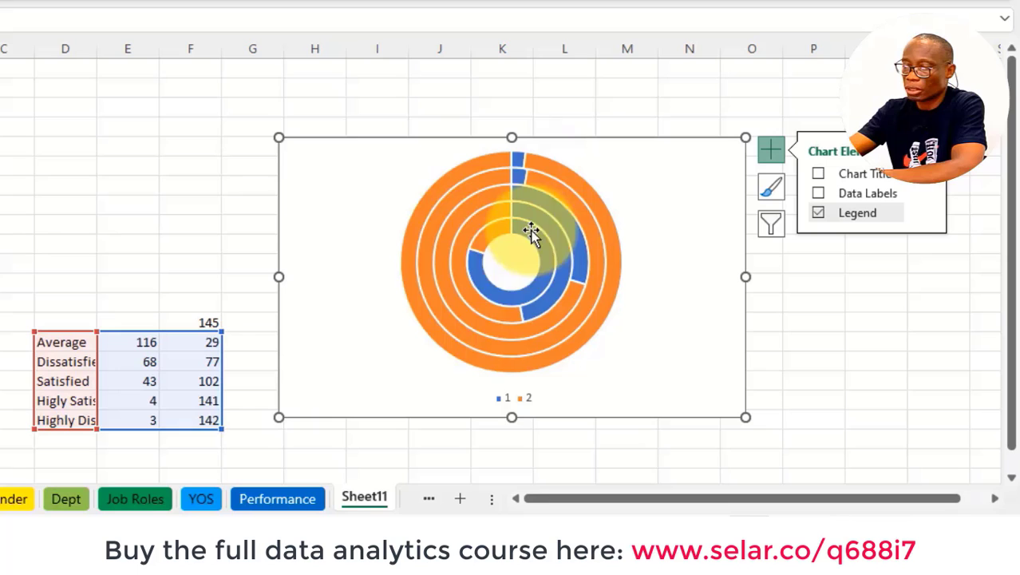
mouse_move(506, 339)
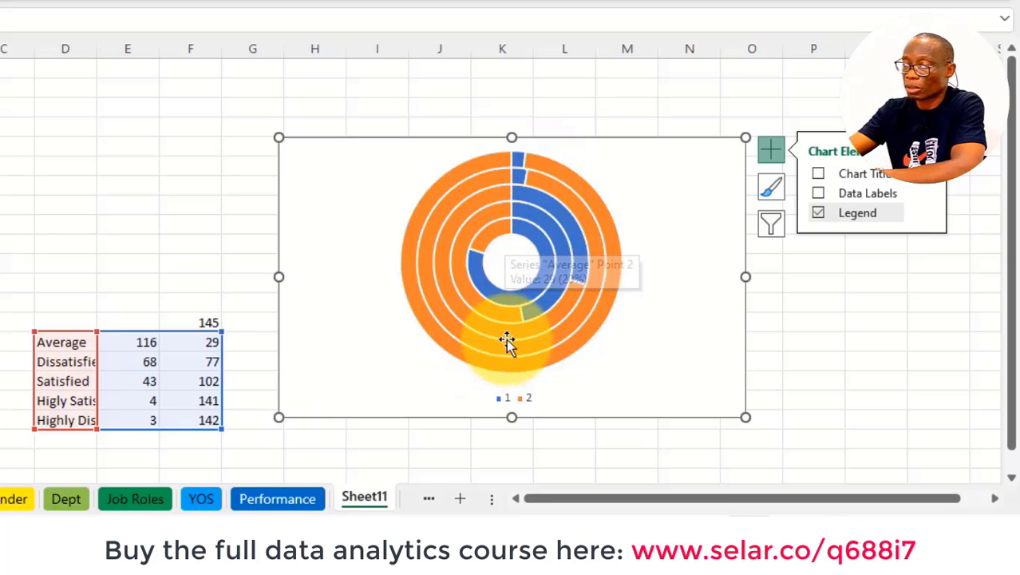
mouse_move(475, 168)
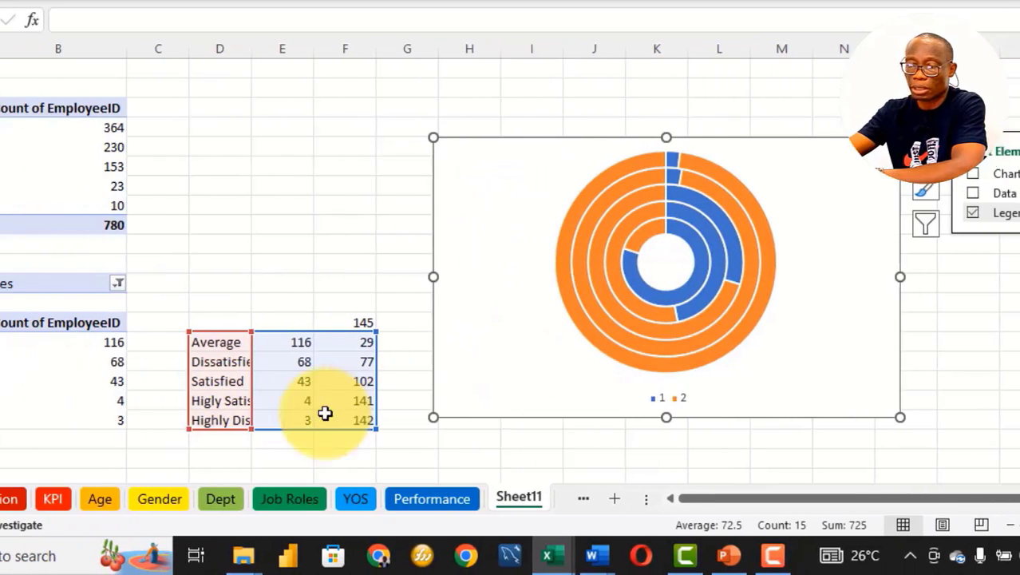
Step: Sort the pivot's Count of EmployeeID smallest to largest, then reselect the doughnut chart
left_click(666, 275)
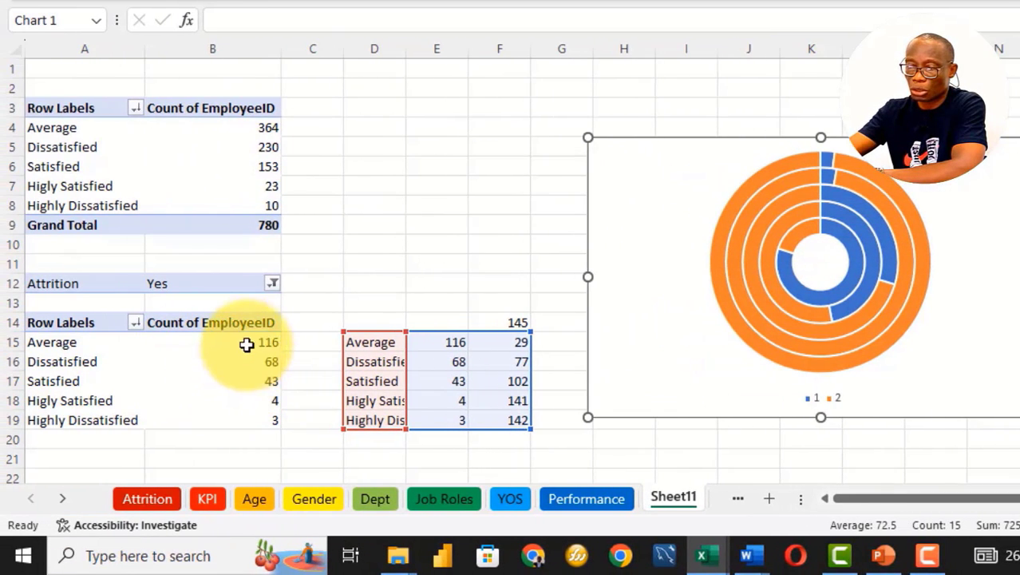
right_click(247, 342)
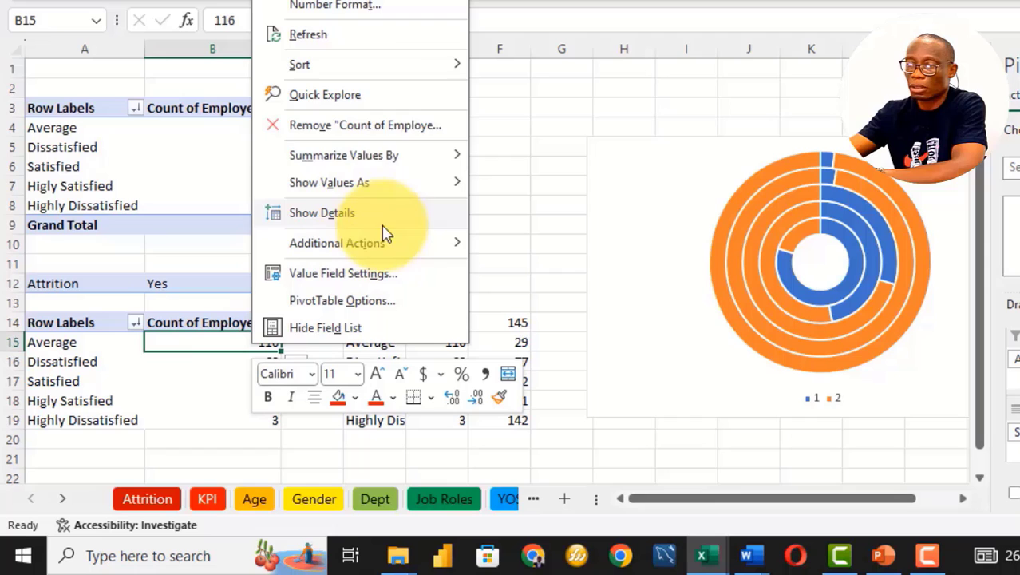
left_click(299, 65)
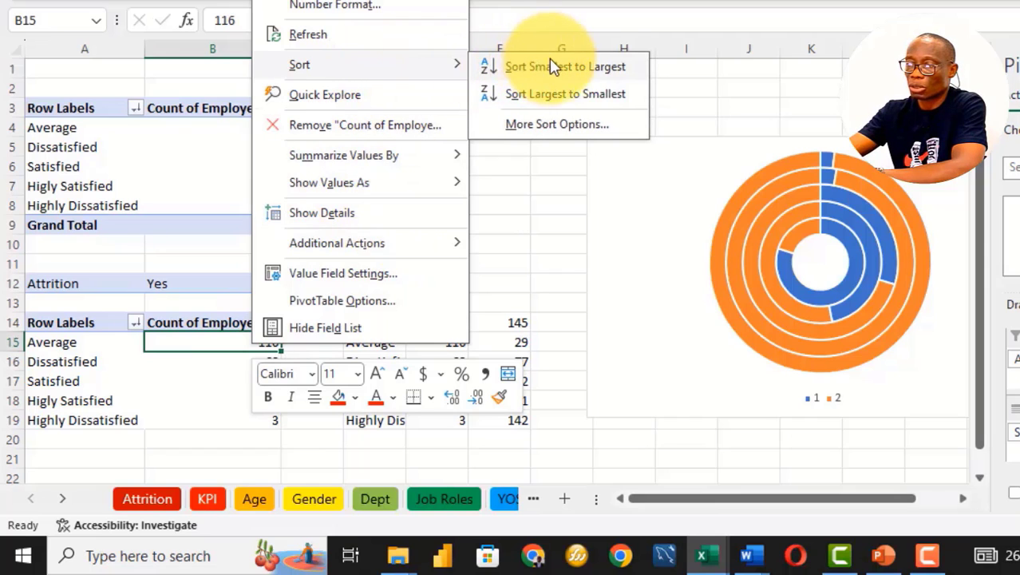
left_click(564, 67)
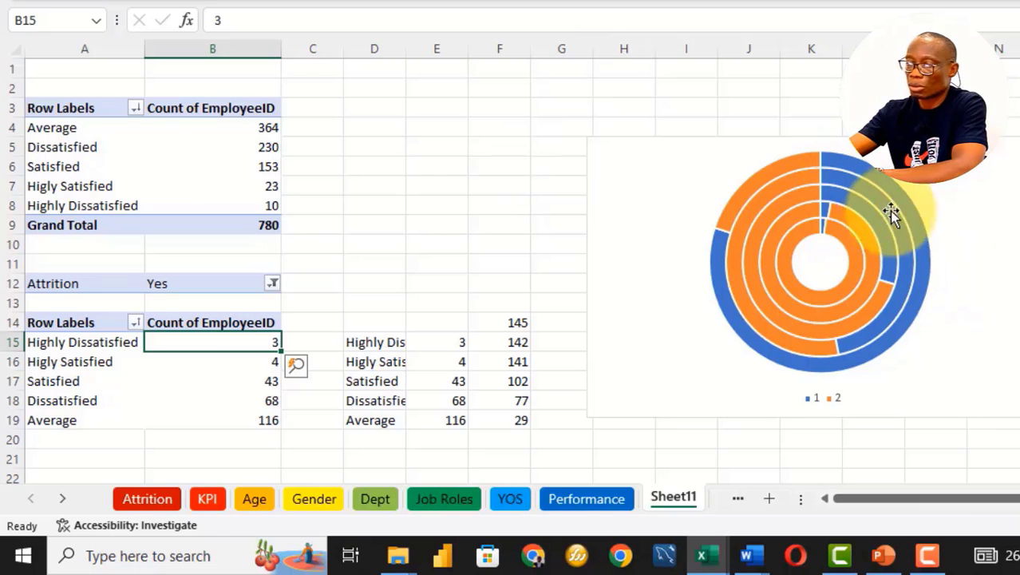
mouse_move(926, 288)
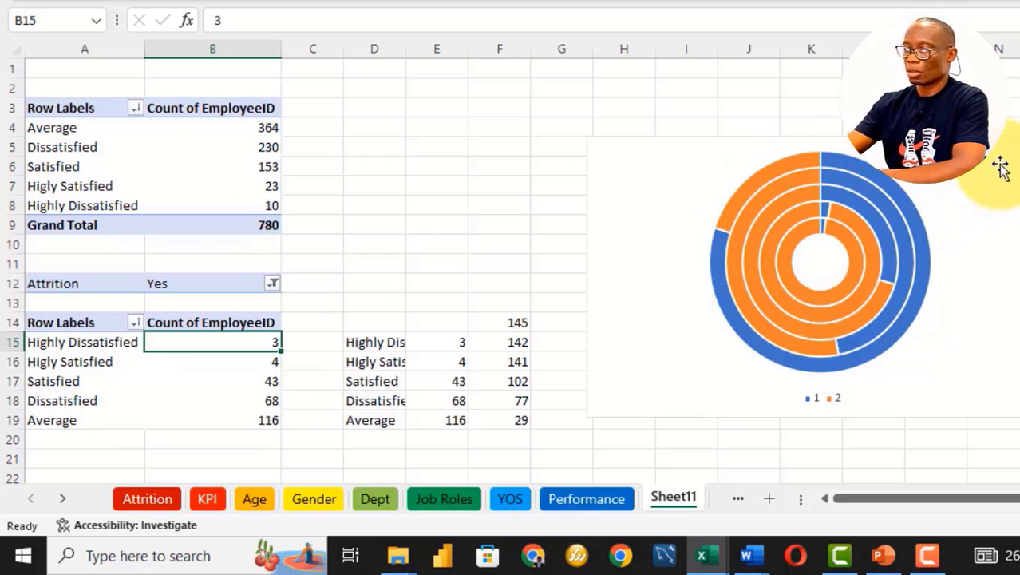
left_click(798, 255)
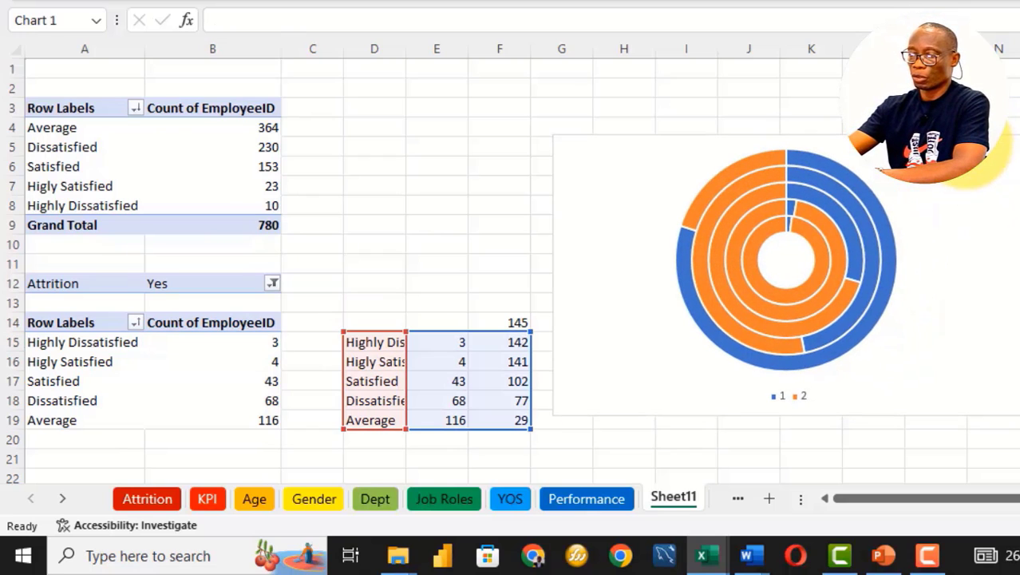
left_click(786, 255)
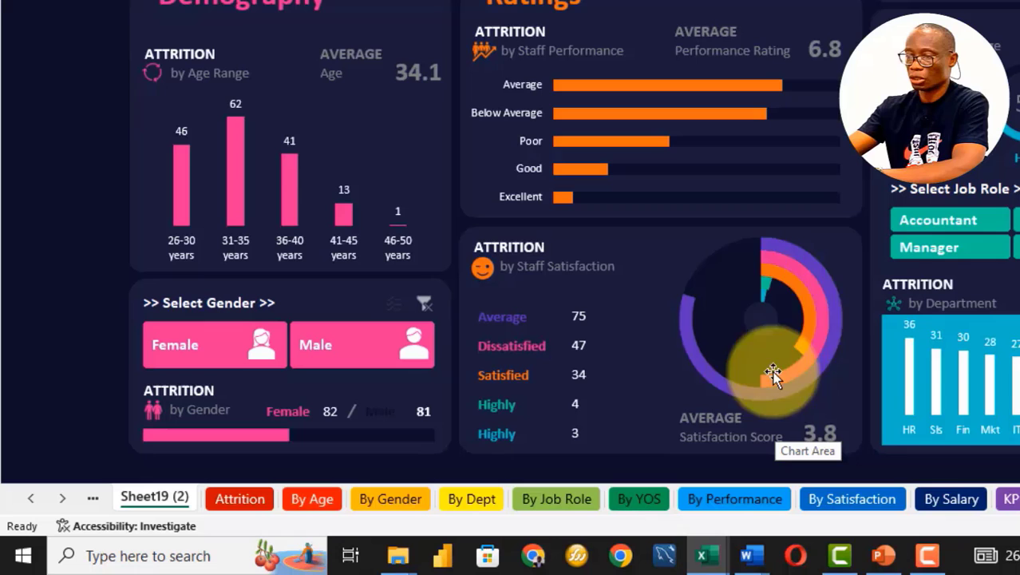
mouse_move(711, 562)
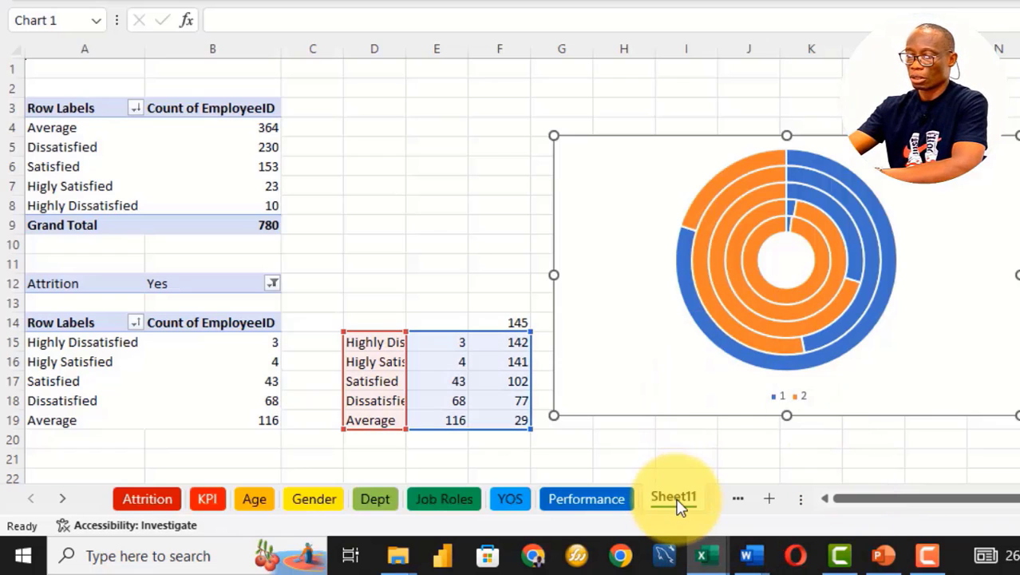
Step: Open the chart worksheet's tab menu to rename it Satisfaction
right_click(673, 495)
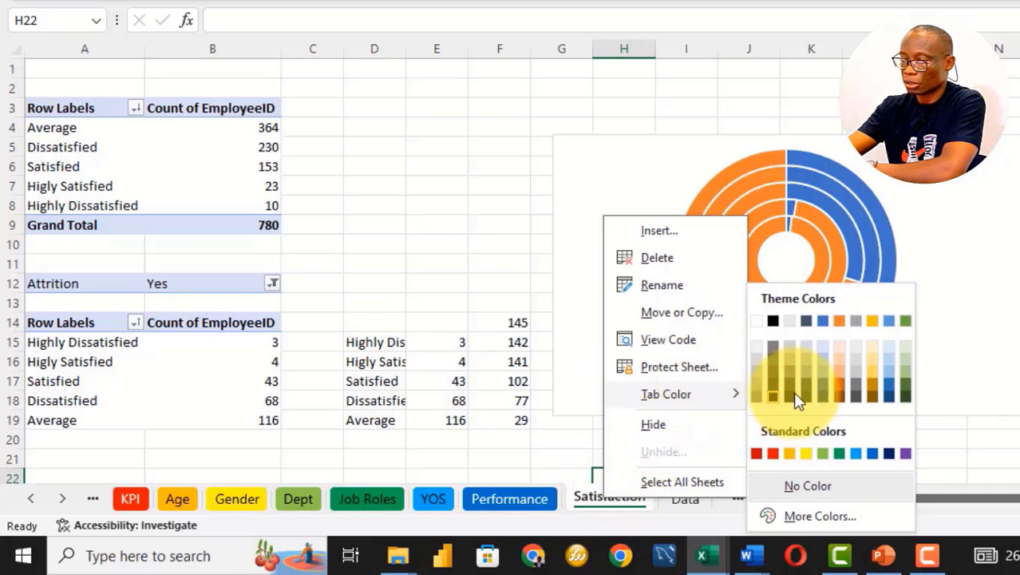
mouse_move(882, 461)
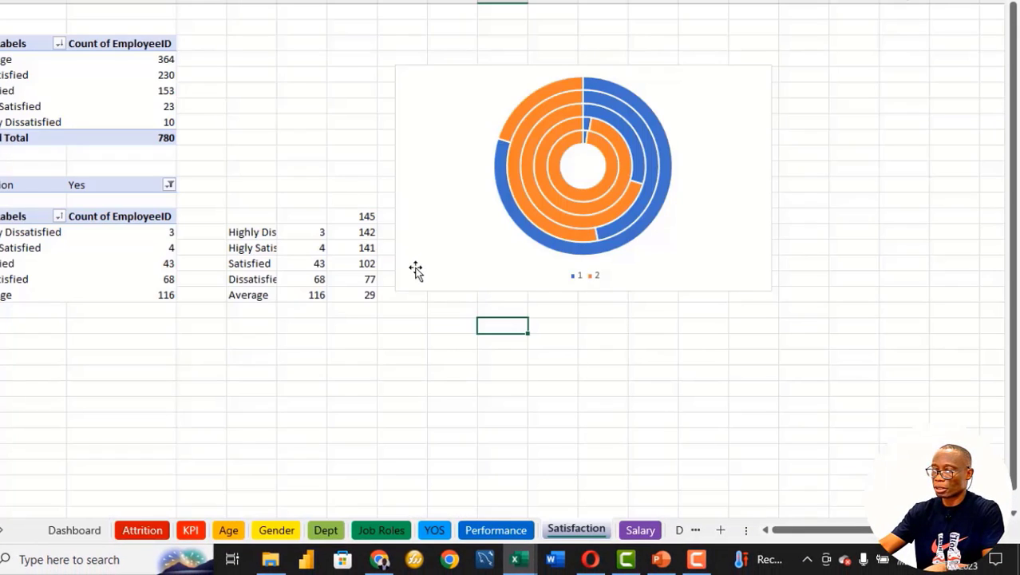
Step: Move the doughnut chart onto the Dashboard sheet and remove its legend and outline
left_click(582, 160)
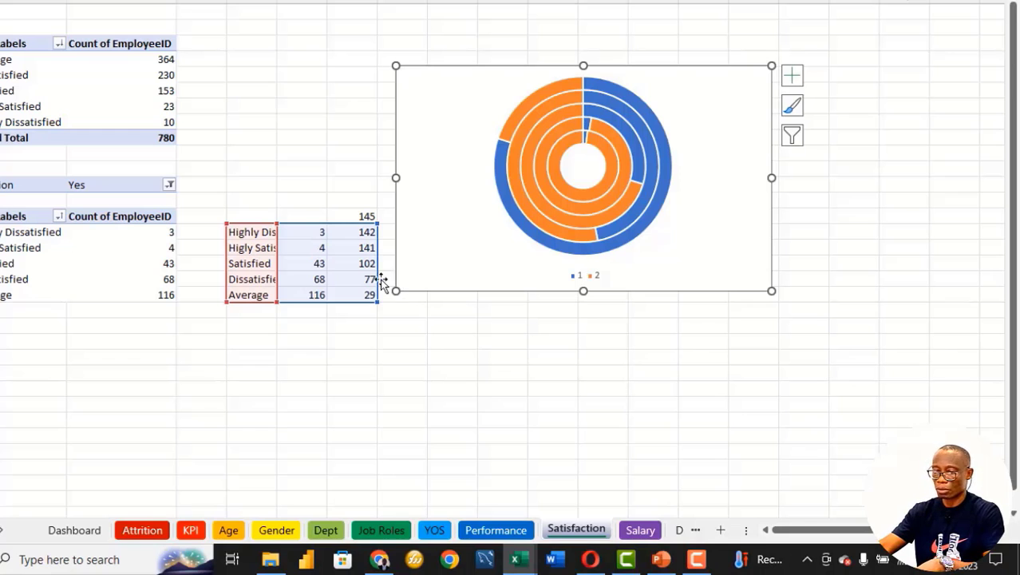
left_click(73, 530)
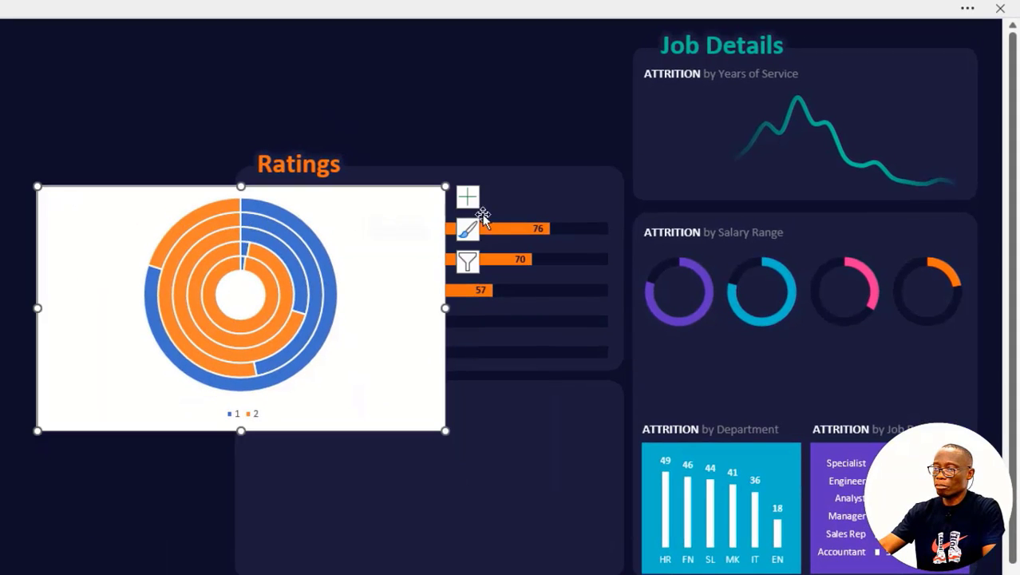
left_click(467, 197)
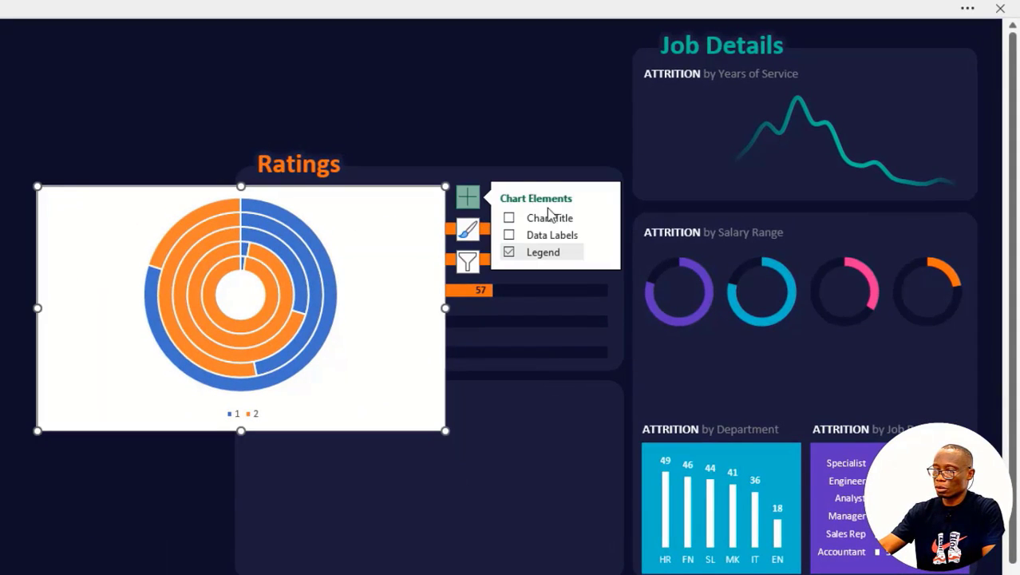
left_click(510, 251)
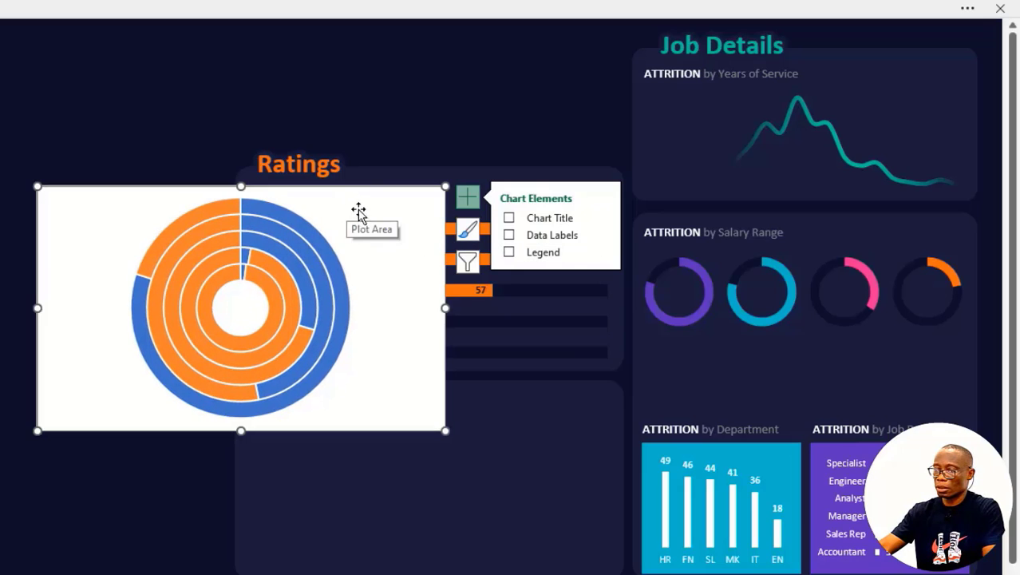
mouse_move(391, 197)
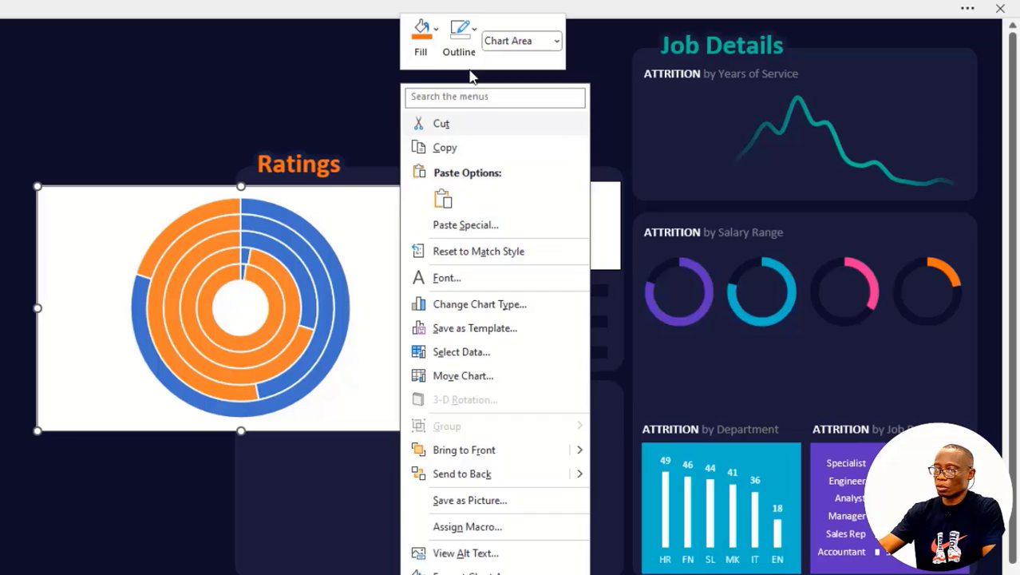
left_click(459, 36)
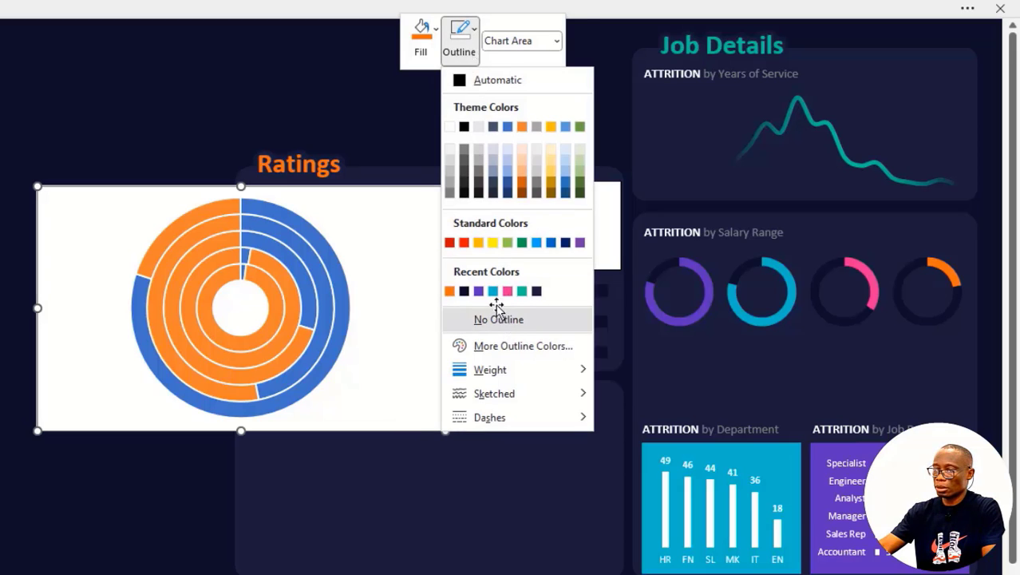
left_click(420, 36)
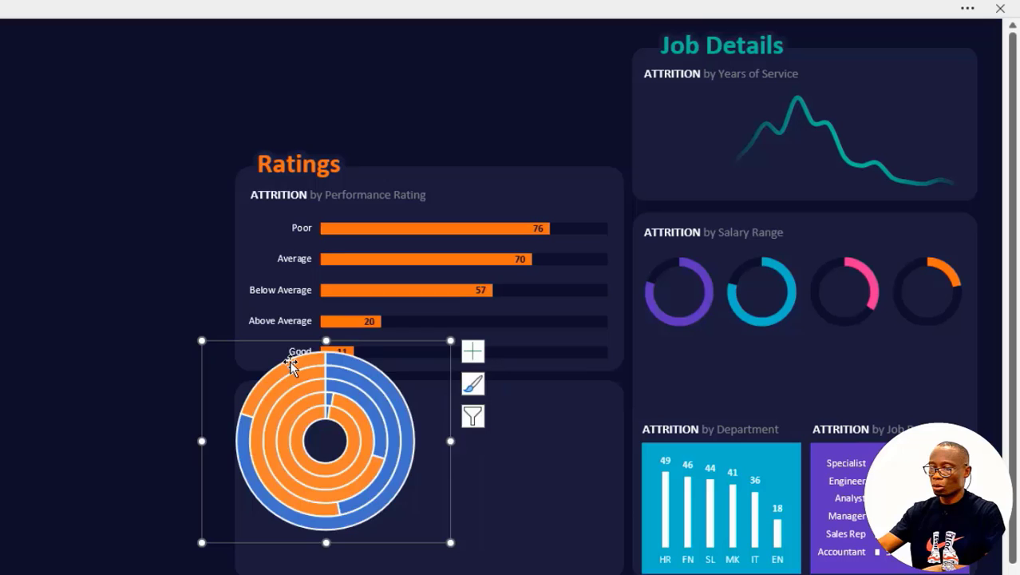
Step: Set No Outline on three doughnut rings to remove their white borders
left_click(349, 319)
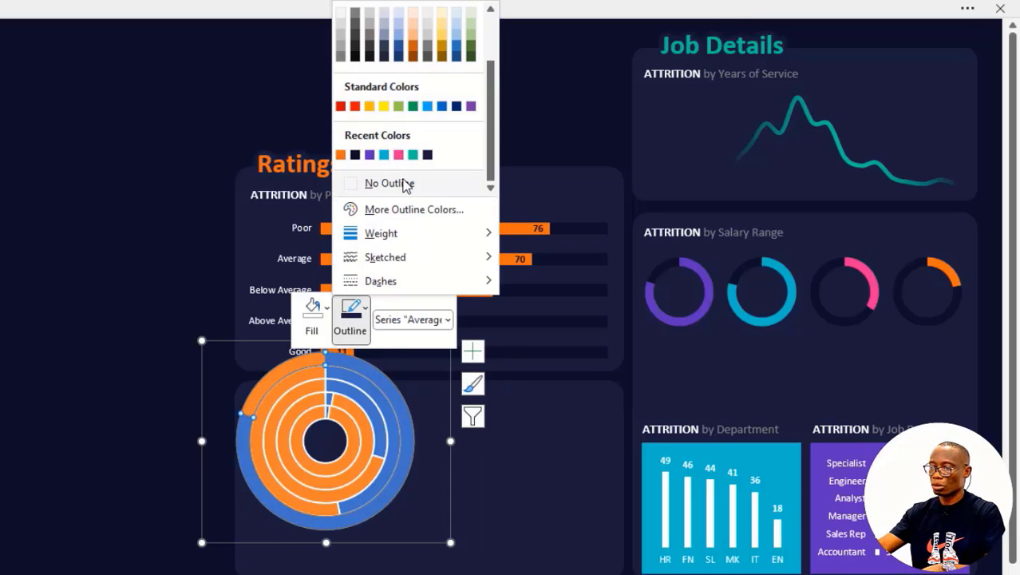
left_click(388, 183)
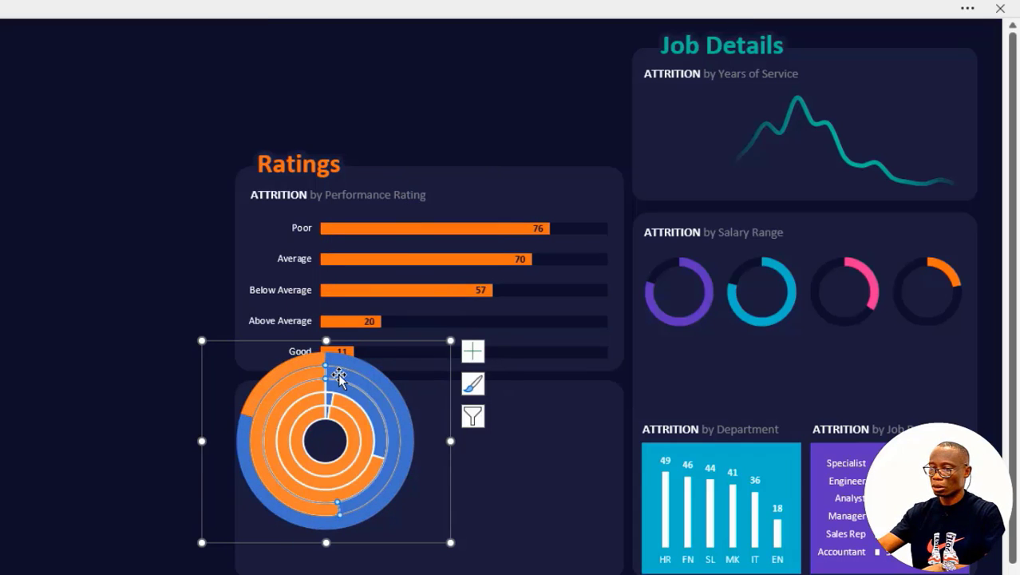
left_click(409, 319)
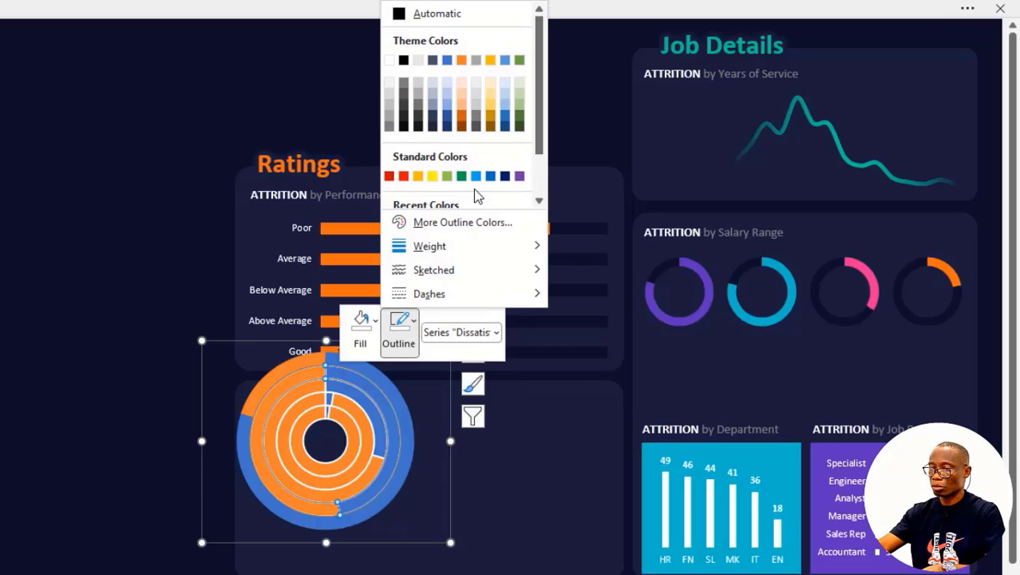
left_click(342, 375)
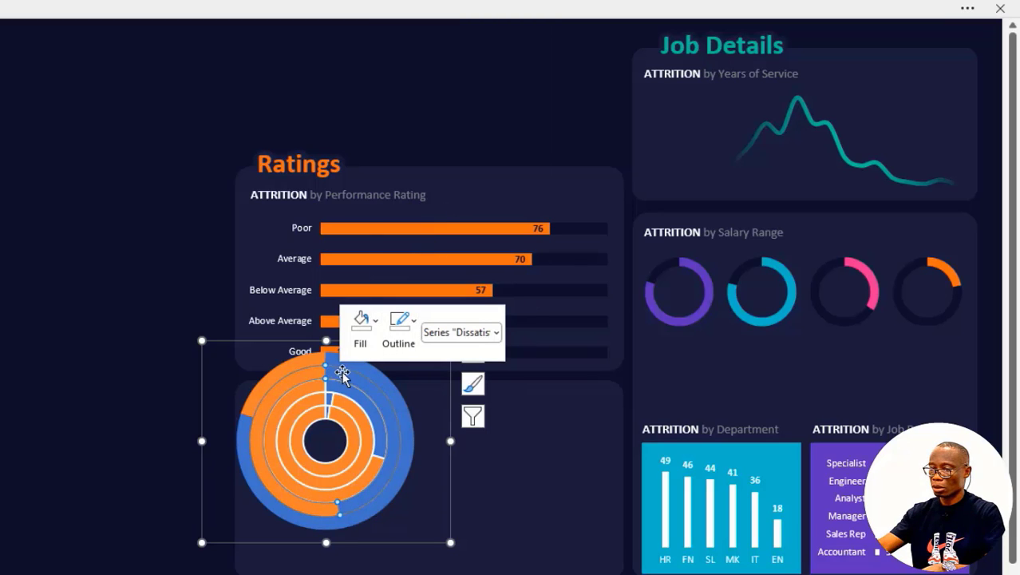
right_click(343, 375)
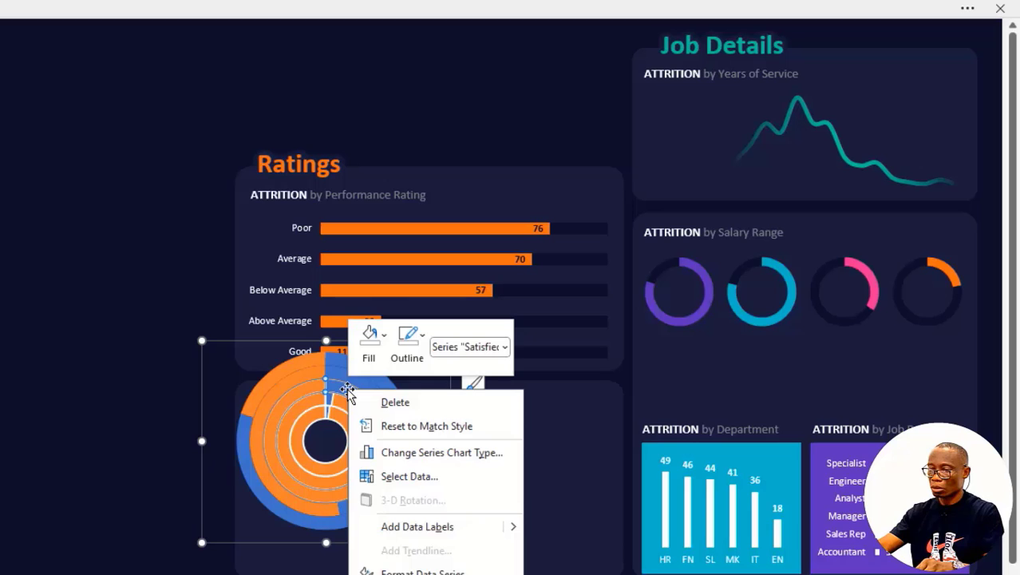
left_click(406, 343)
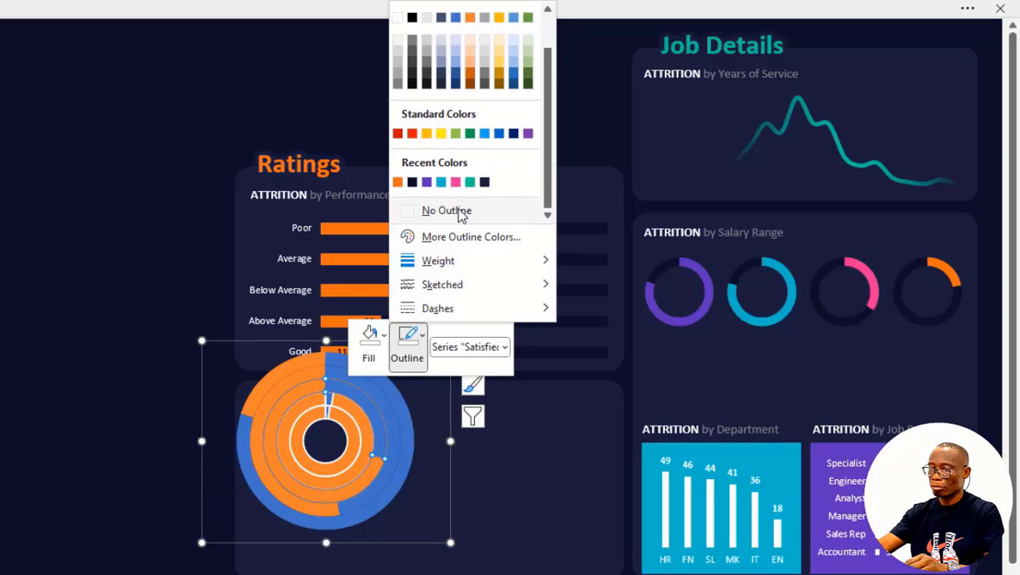
left_click(446, 210)
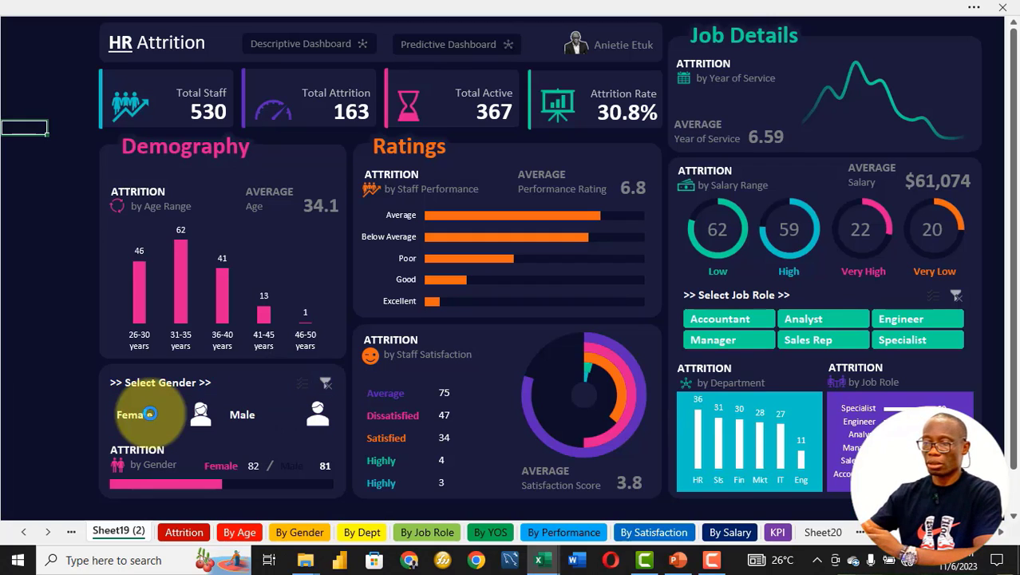
left_click(134, 414)
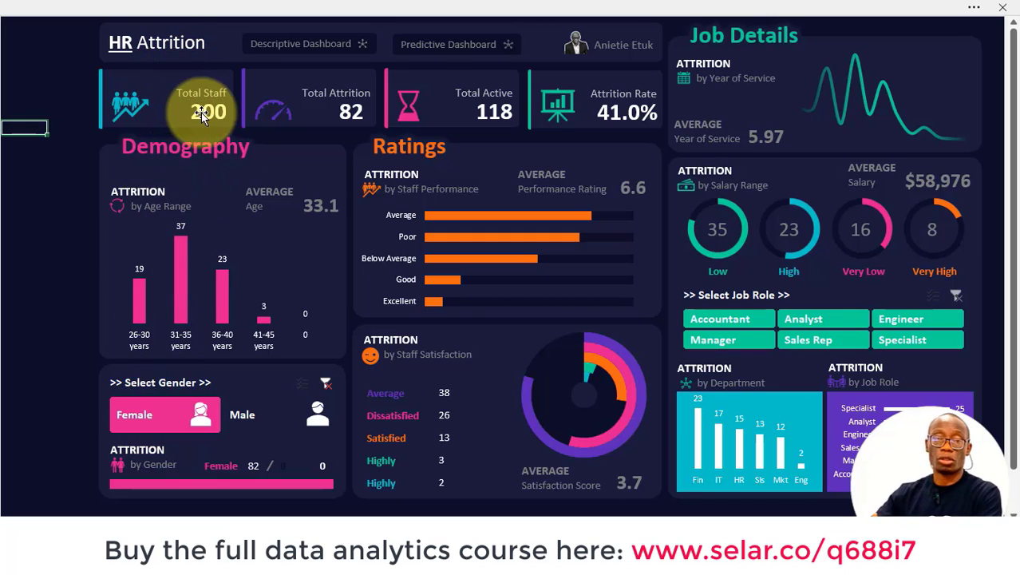
mouse_move(355, 115)
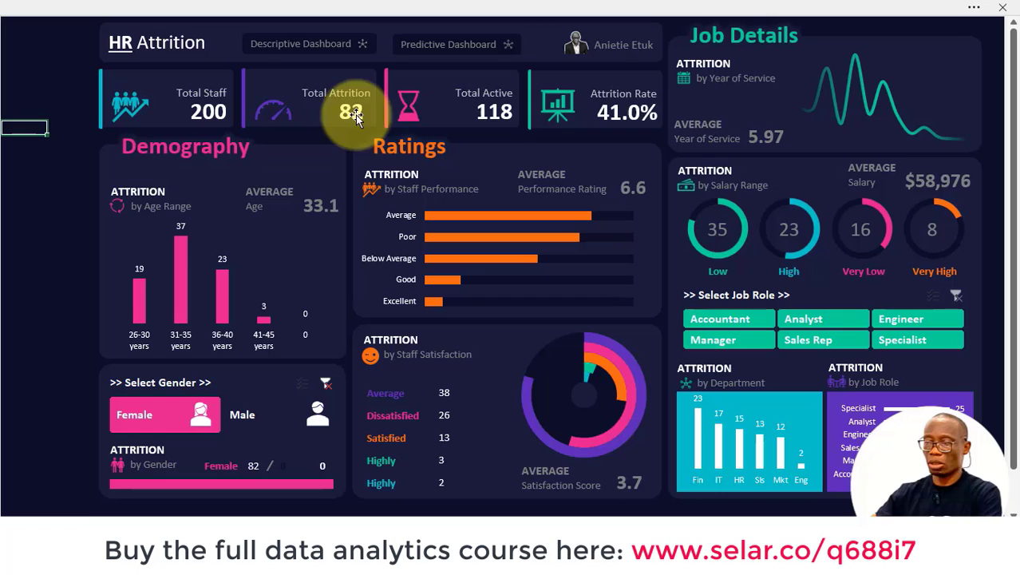
mouse_move(628, 116)
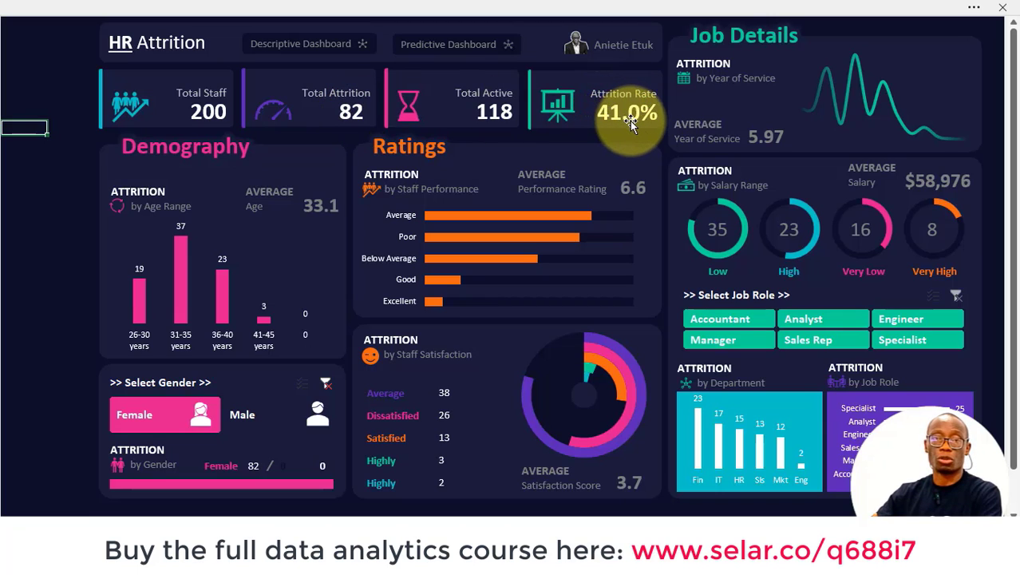
mouse_move(558, 107)
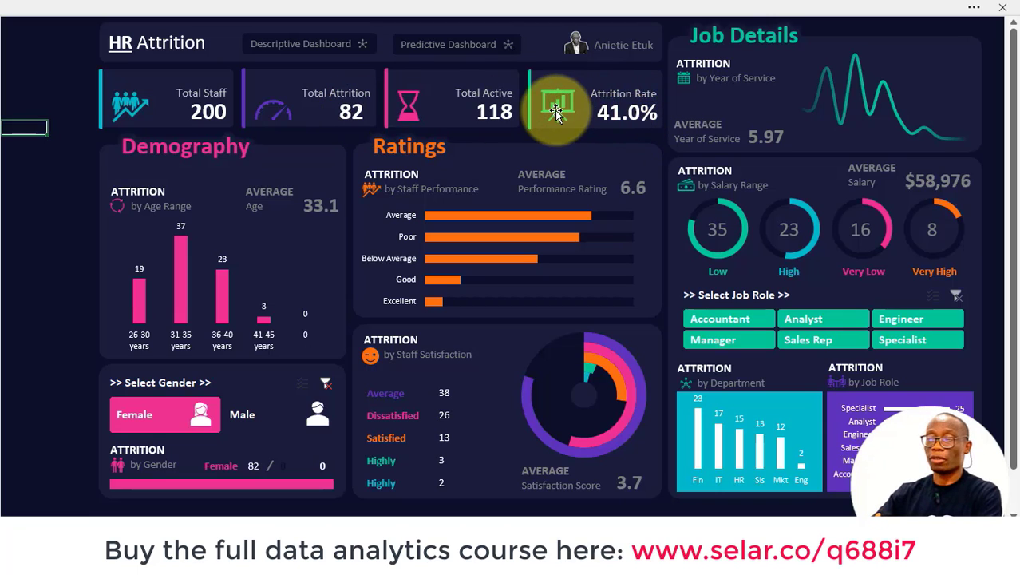
mouse_move(244, 413)
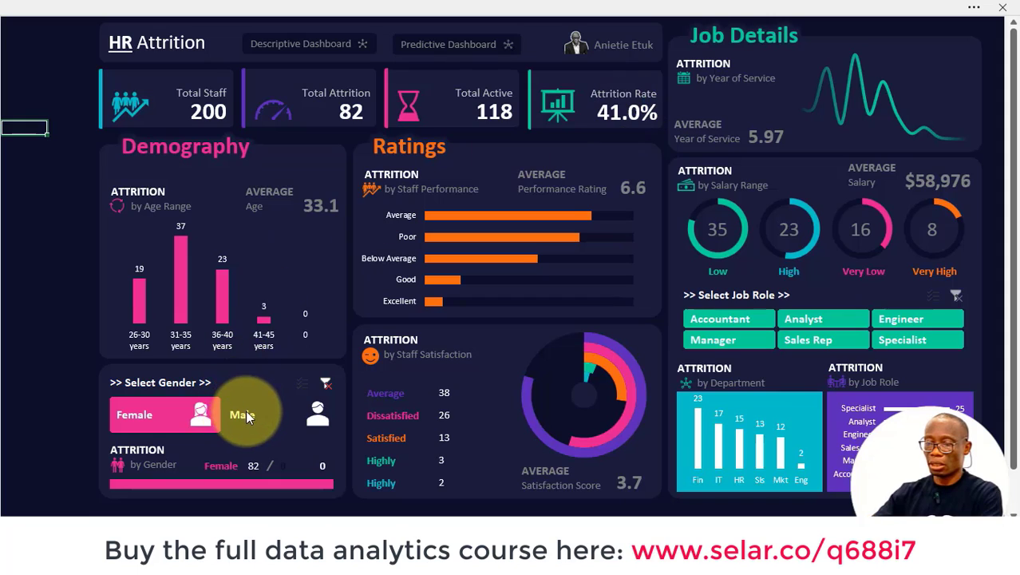
left_click(242, 414)
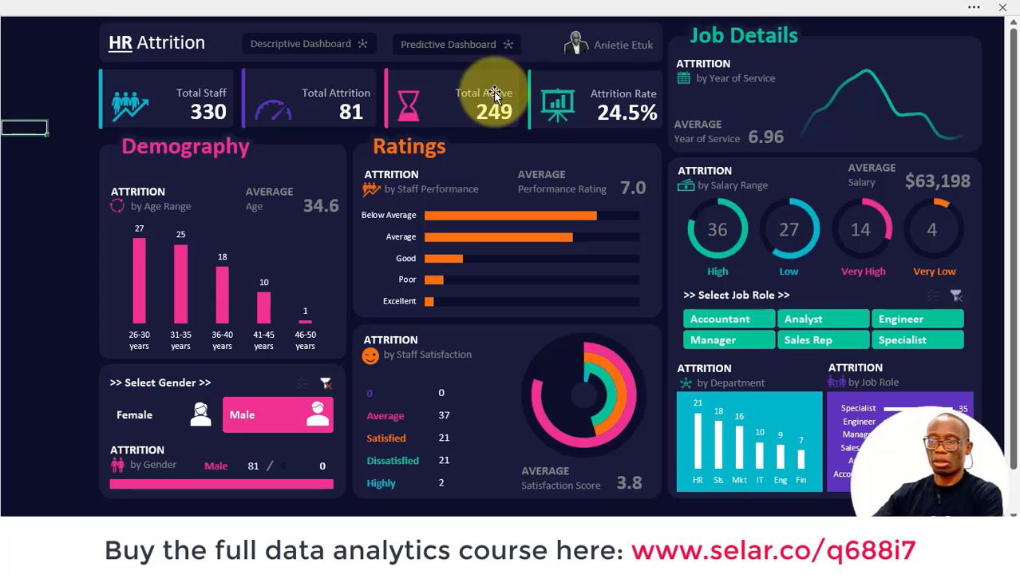
mouse_move(617, 120)
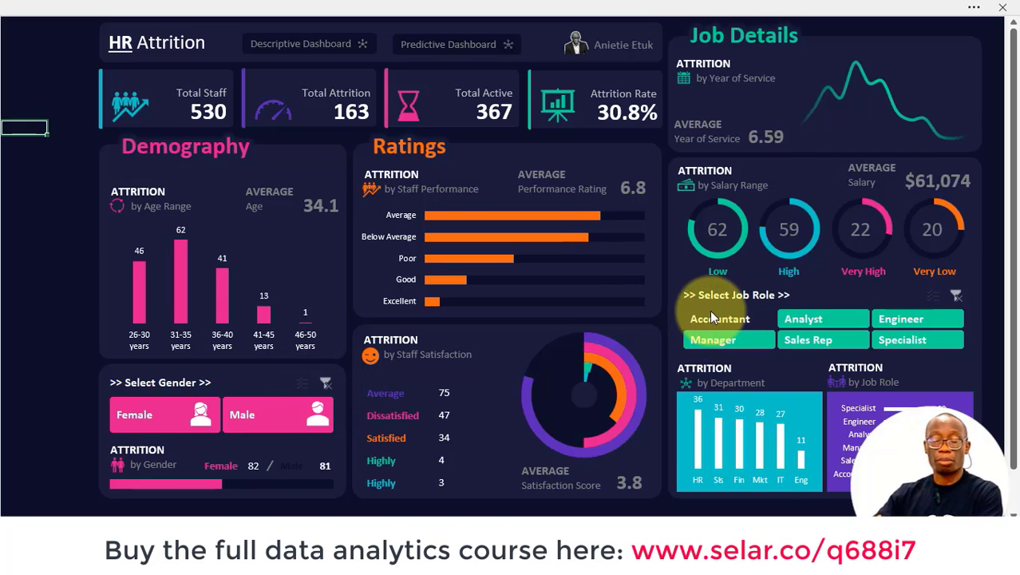
left_click(719, 319)
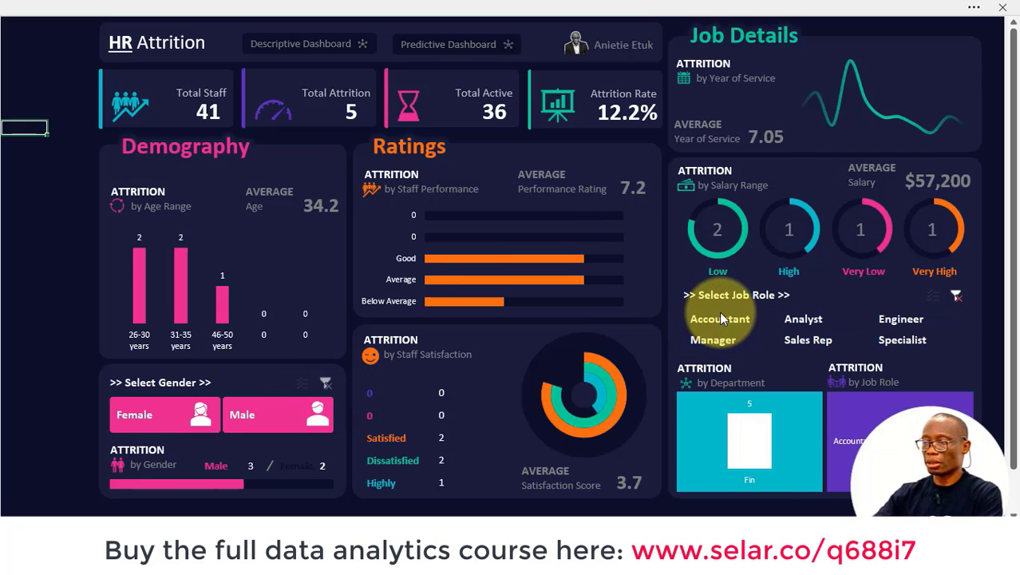
left_click(719, 318)
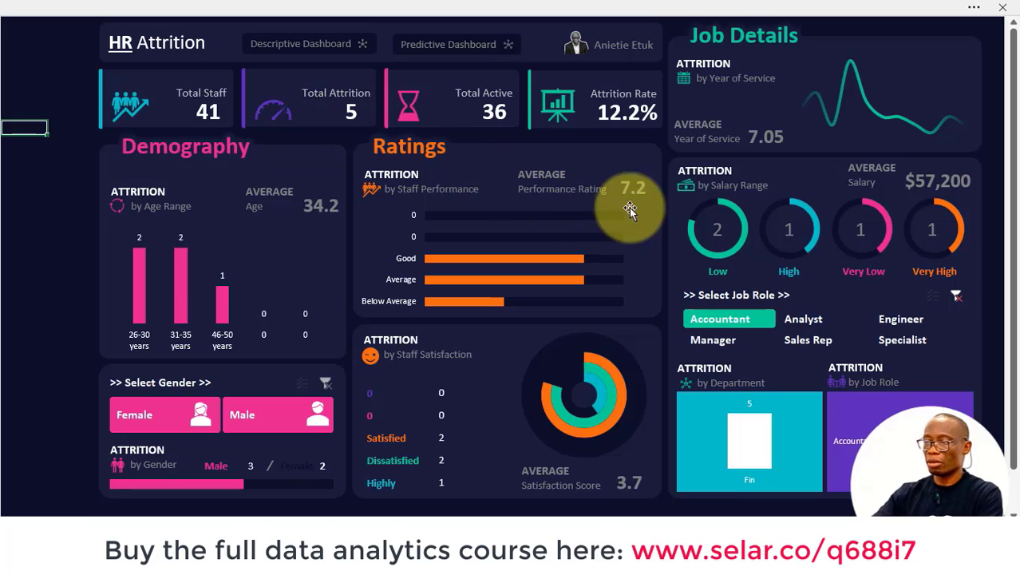
mouse_move(631, 124)
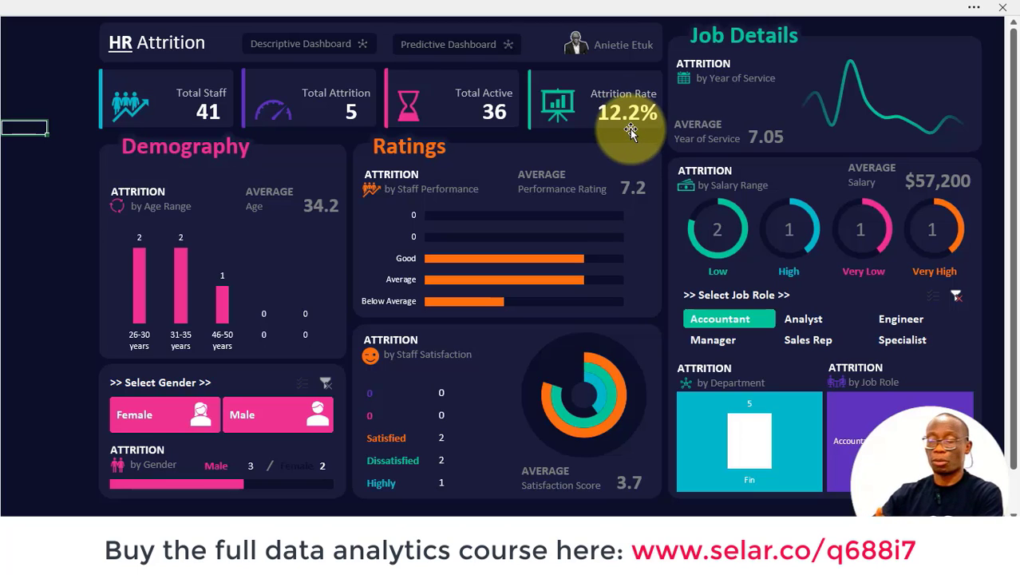
left_click(901, 339)
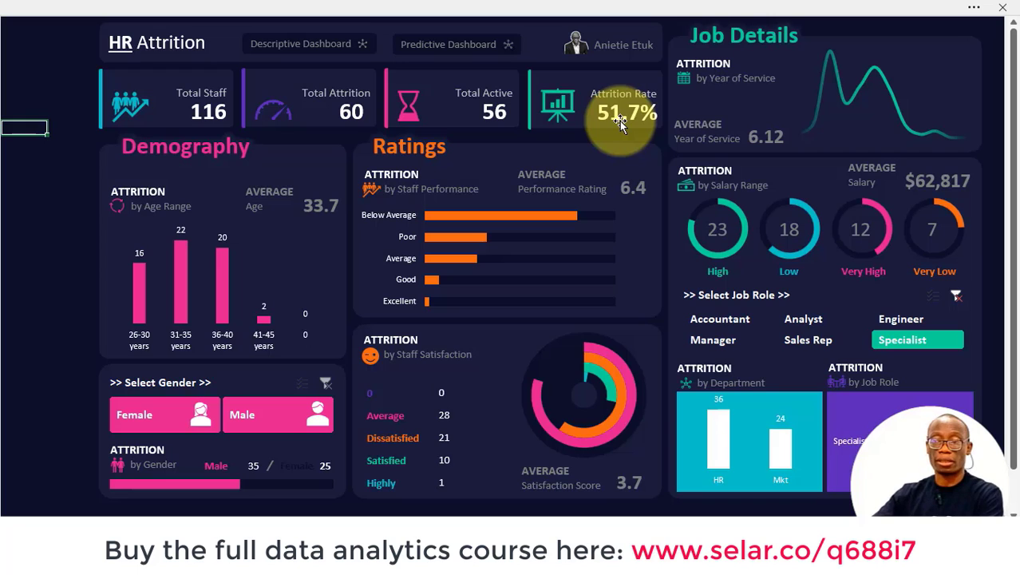
left_click(916, 339)
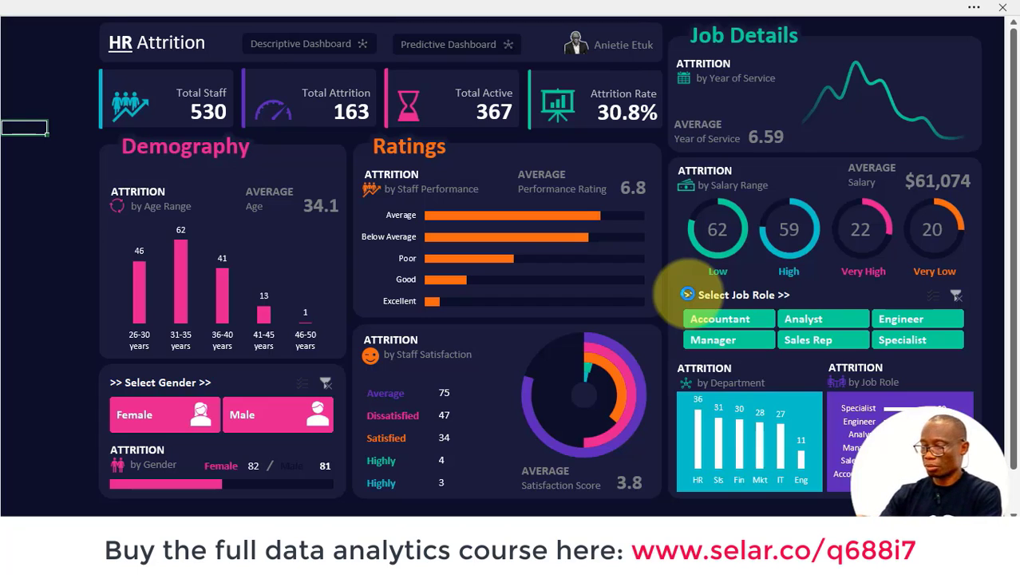
mouse_move(684, 292)
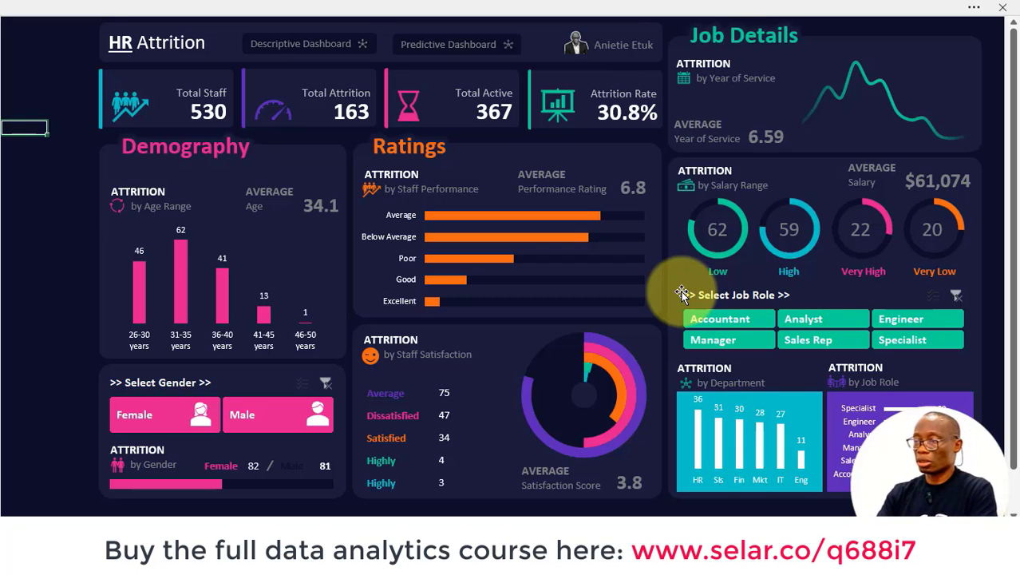
right_click(327, 407)
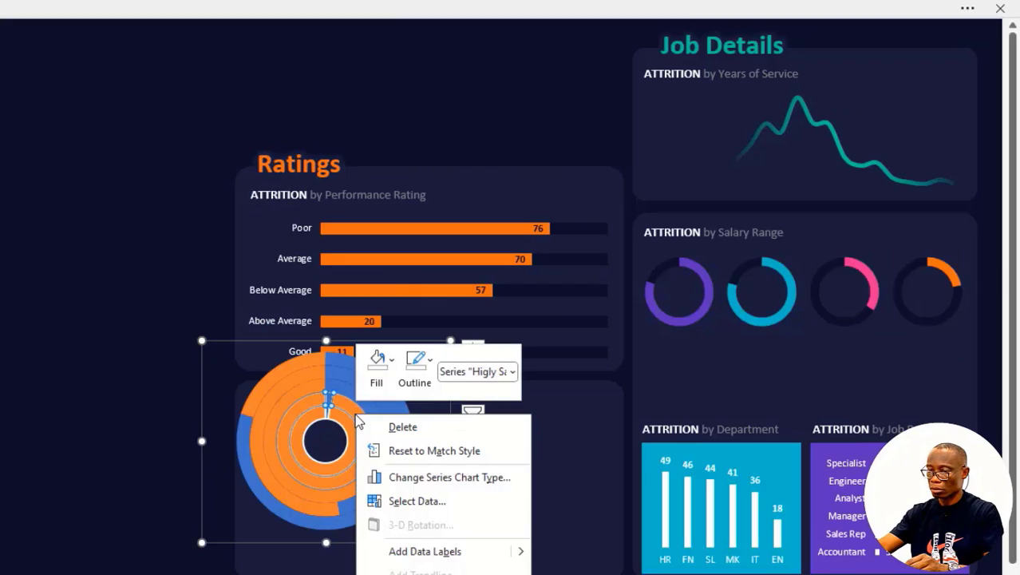
Step: Set the innermost Highly Satisfied ring's outline to No Outline and deselect the chart
left_click(414, 367)
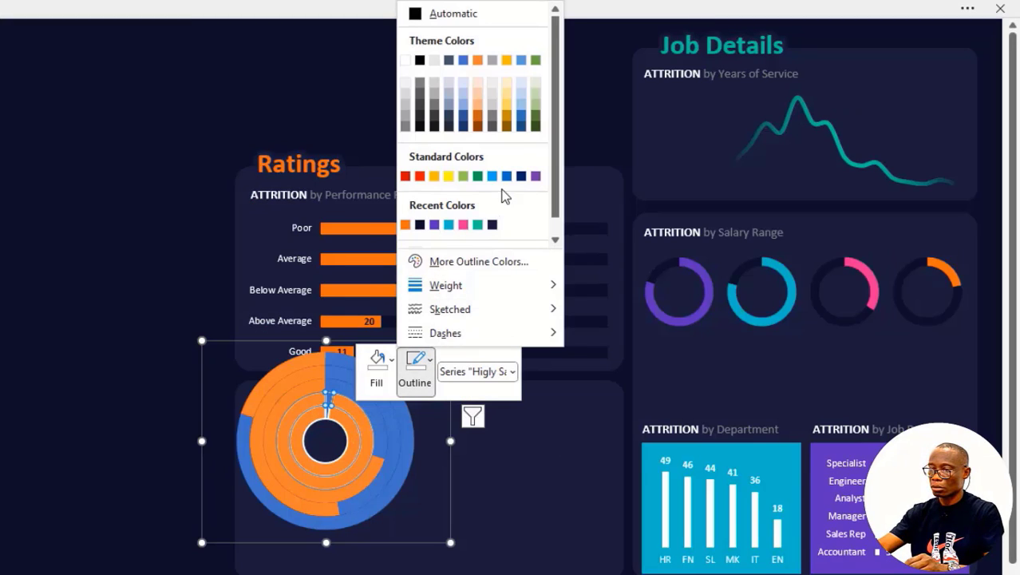
left_click(348, 423)
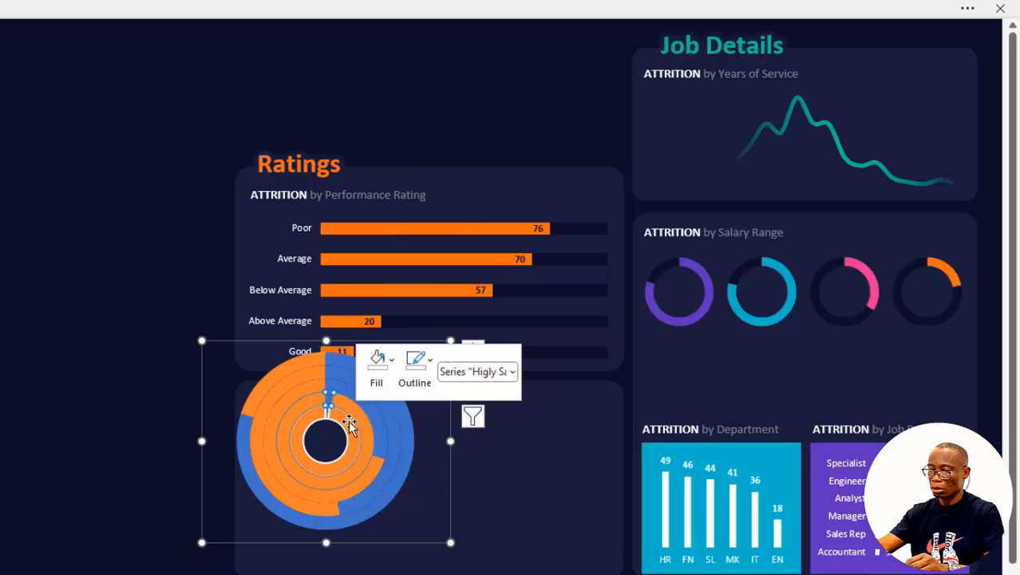
right_click(327, 431)
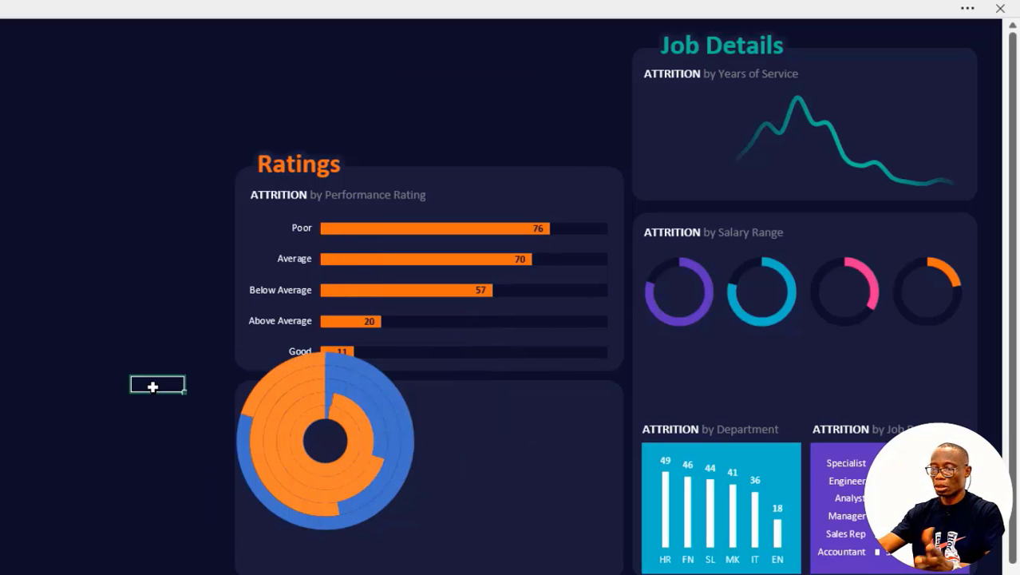
mouse_move(295, 379)
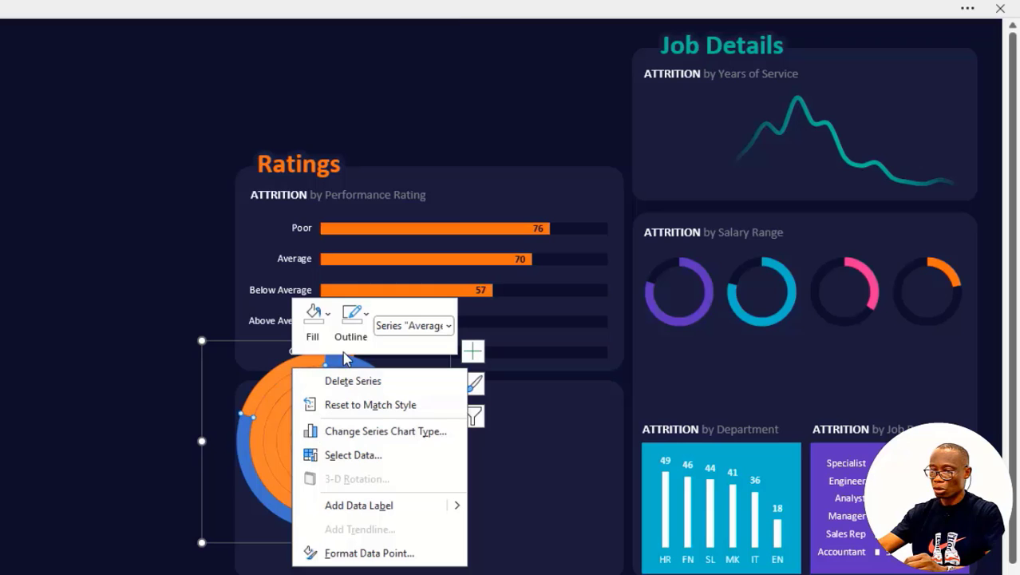
Step: Fill each ring's orange remainder, including Dissatisfied, Satisfied and Highly Satisfied, with dark navy
left_click(312, 323)
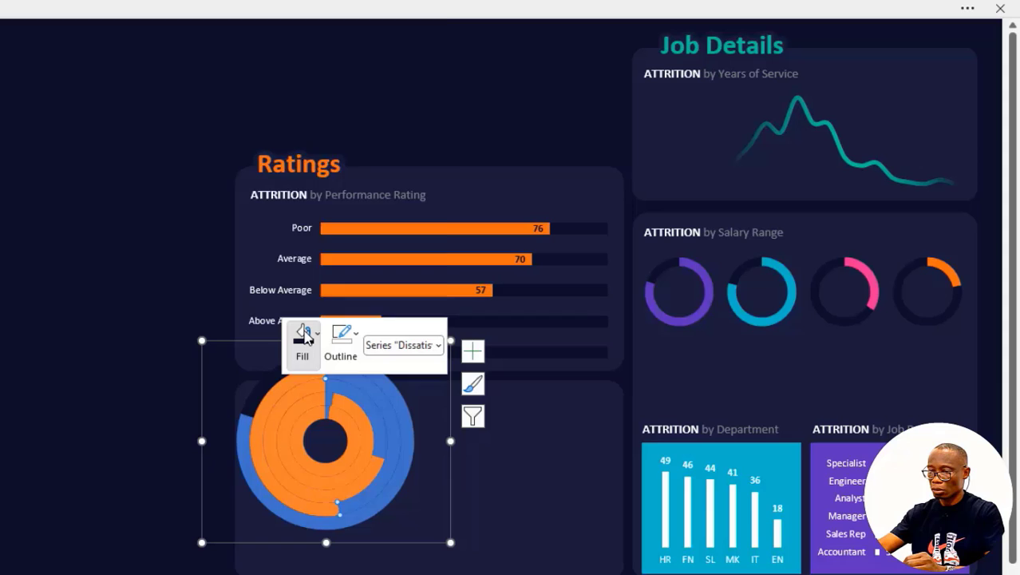
left_click(302, 334)
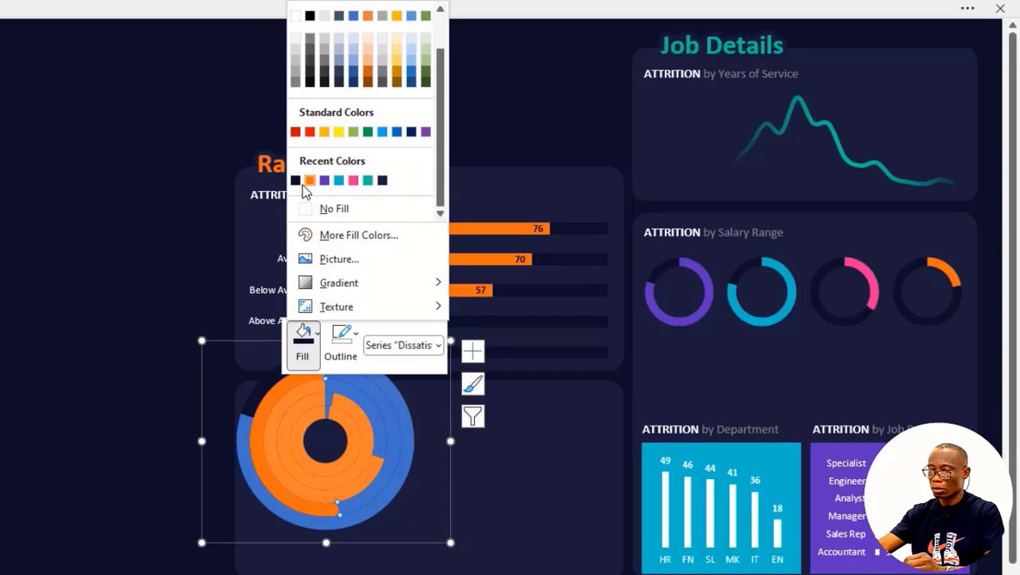
left_click(310, 180)
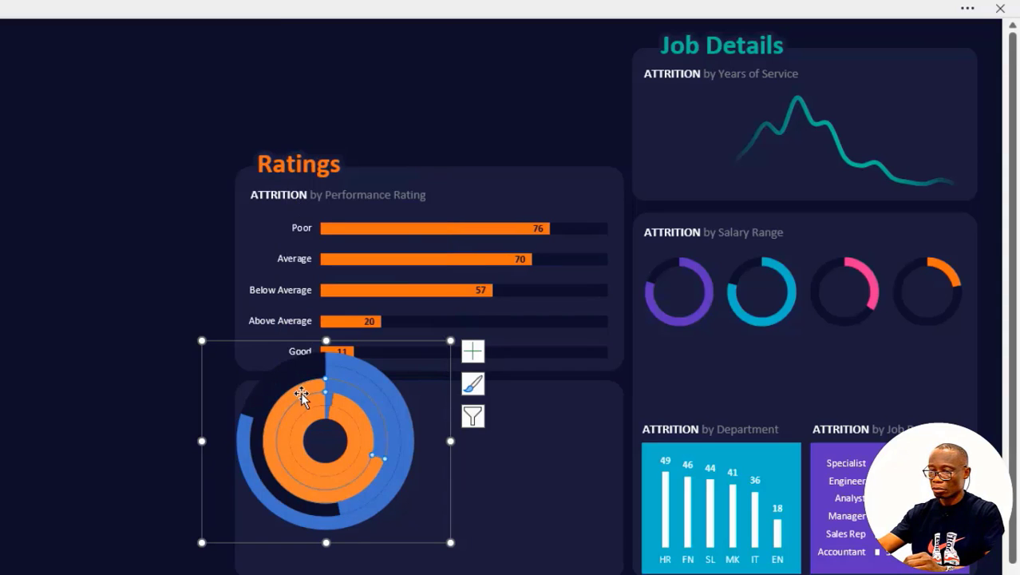
right_click(301, 397)
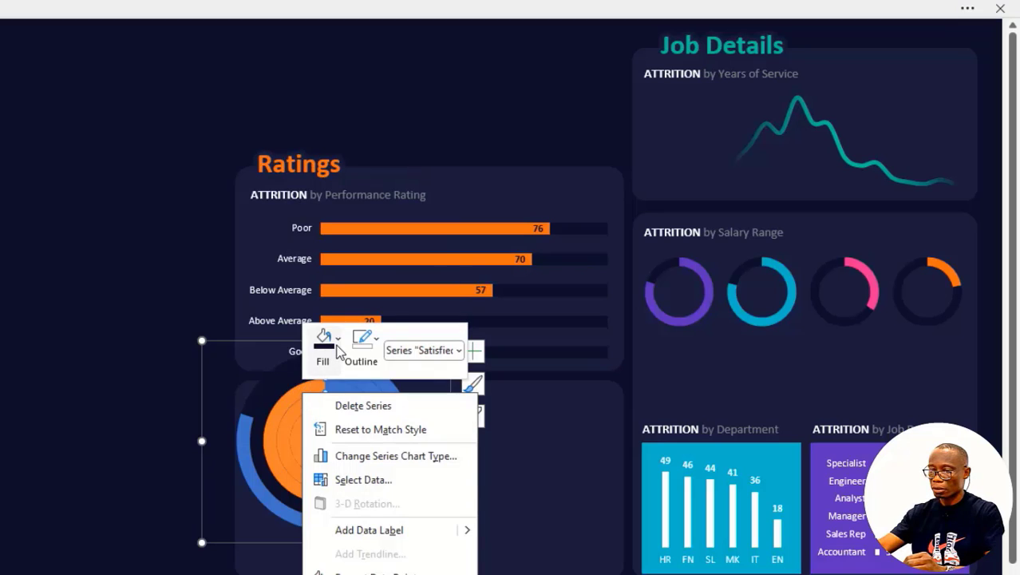
left_click(335, 337)
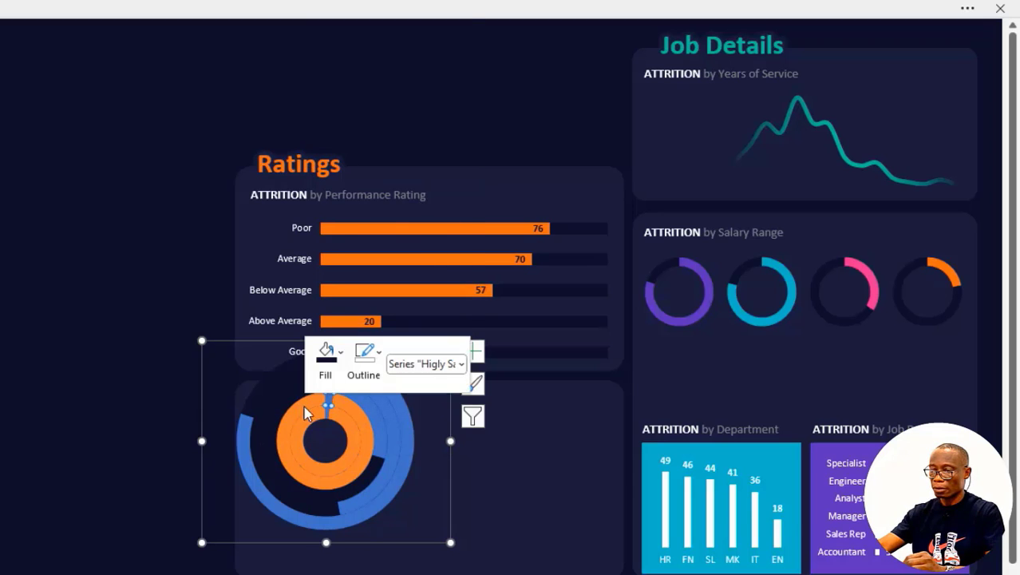
left_click(339, 350)
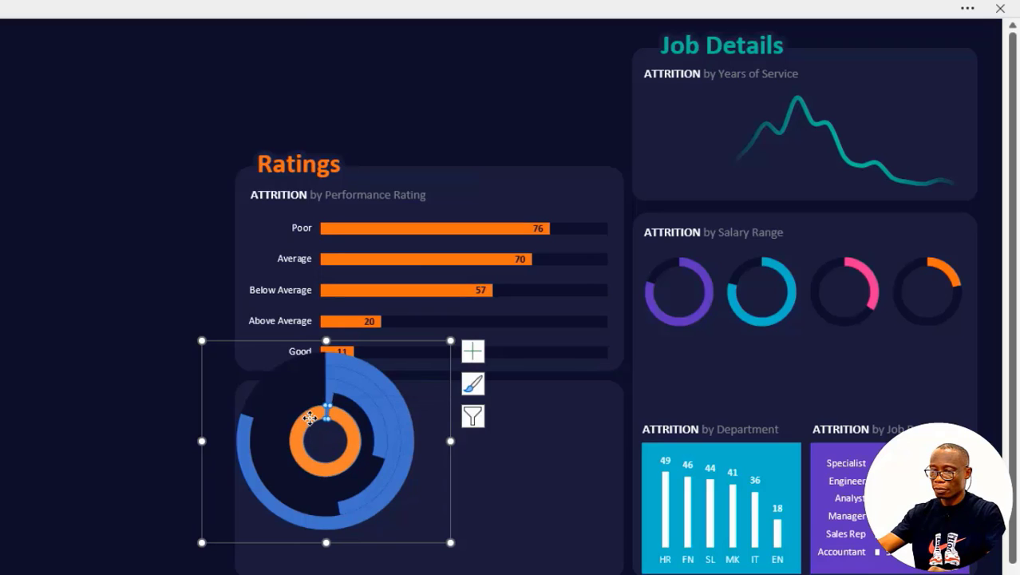
left_click(341, 363)
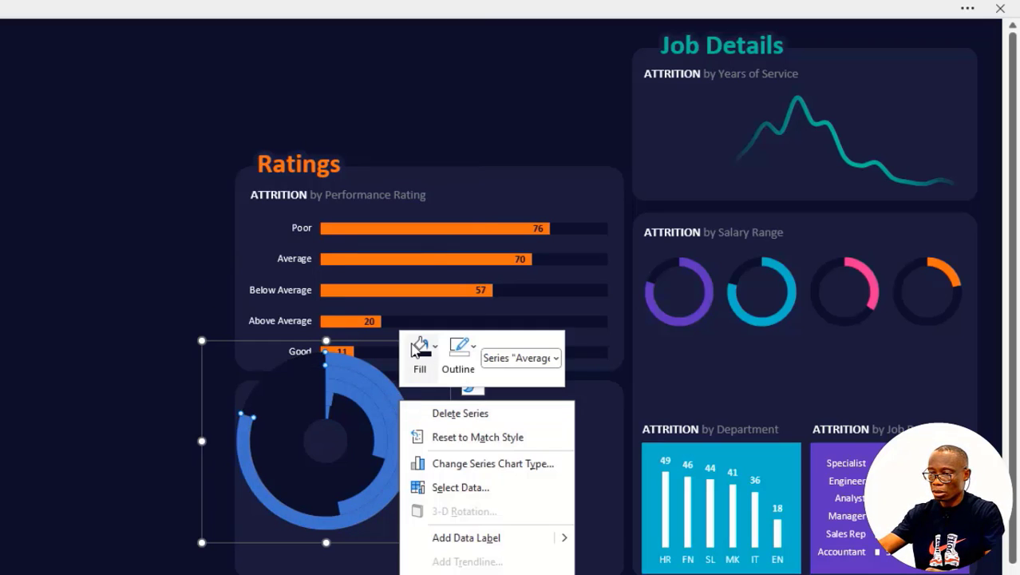
Step: Colour the outer Average ring purple and the Dissatisfied ring teal
left_click(433, 348)
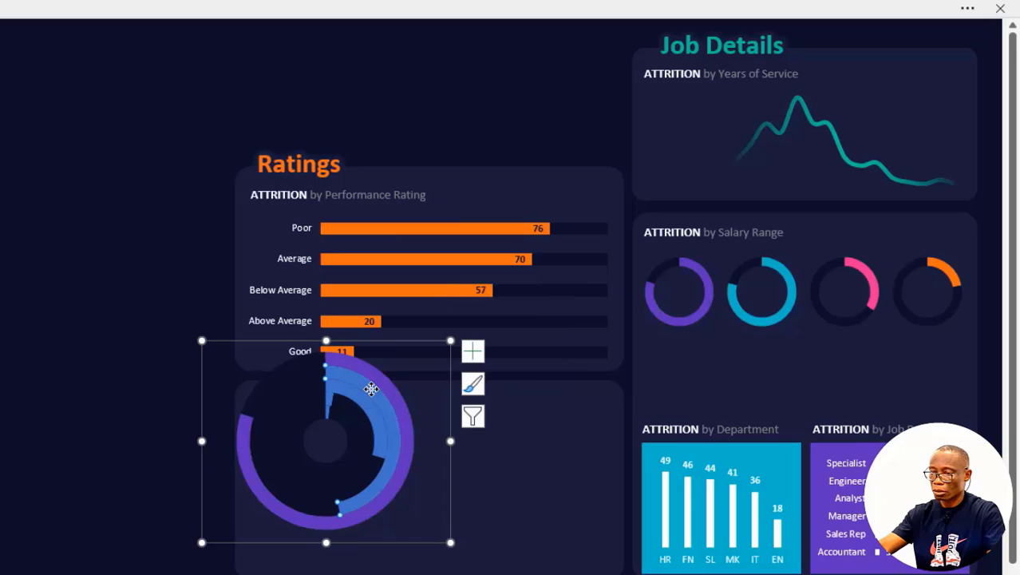
left_click(402, 335)
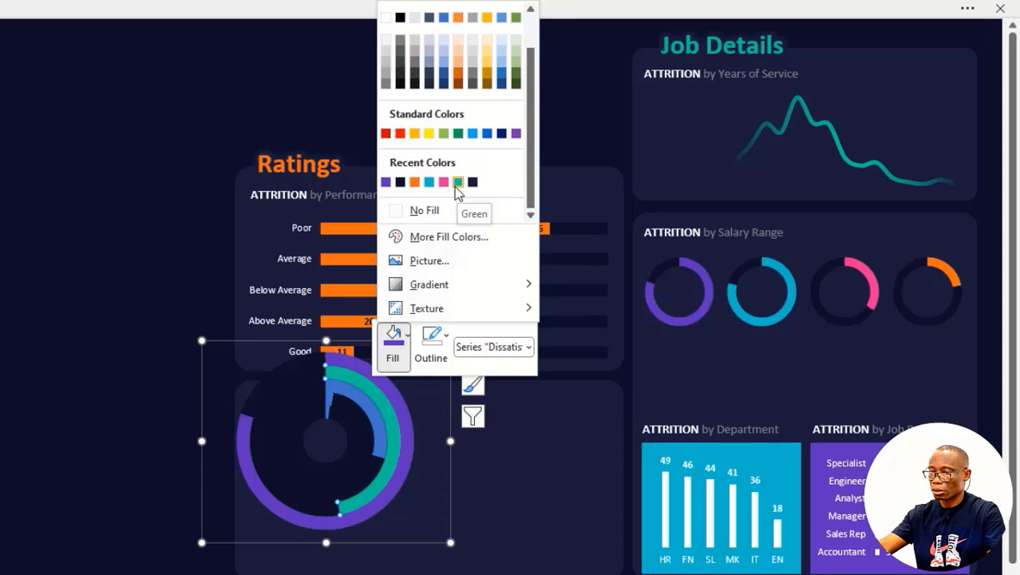
left_click(429, 182)
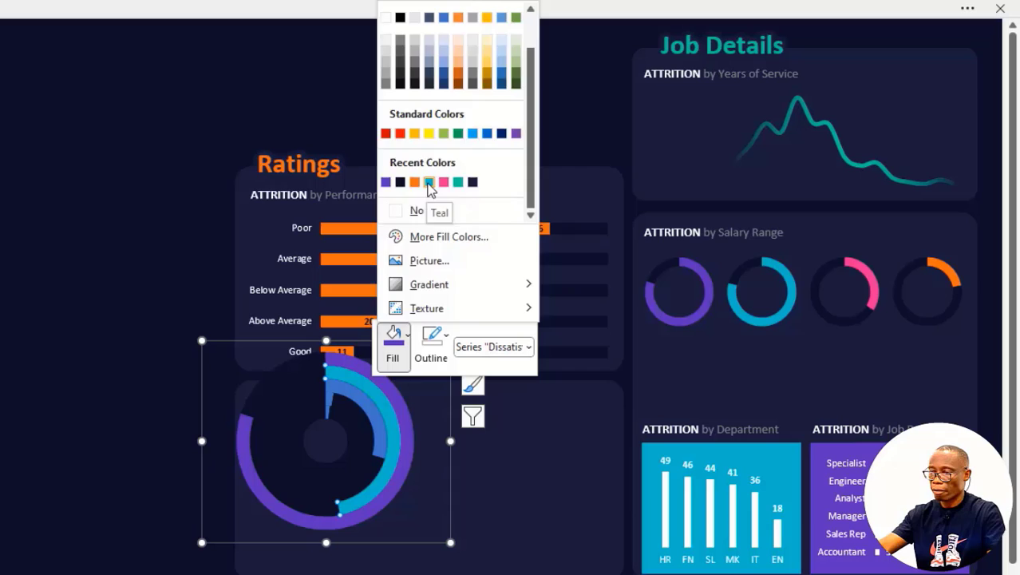
left_click(429, 182)
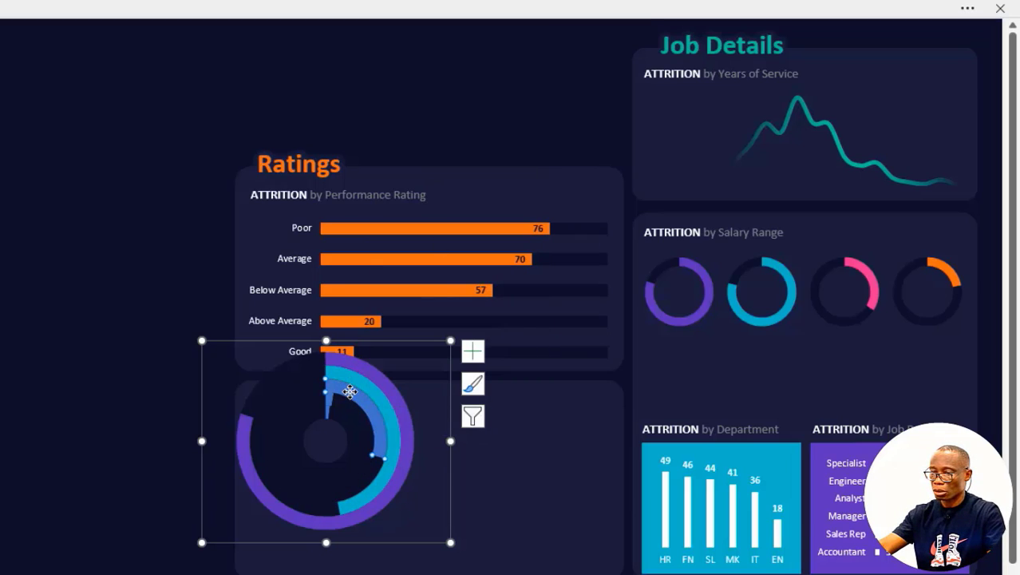
Step: Colour the Satisfied ring pink and the Highly Satisfied ring green, then select the chart
right_click(350, 391)
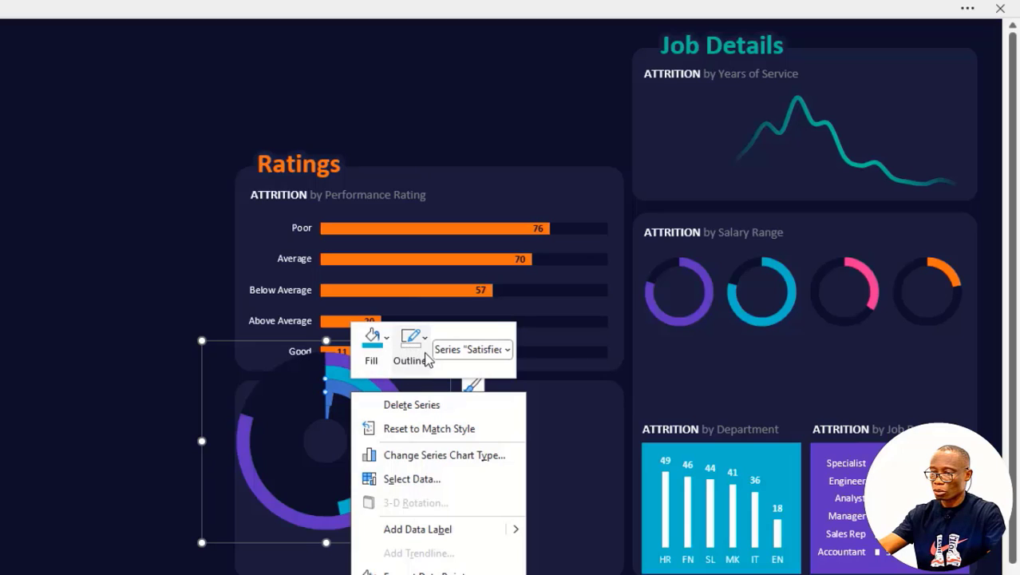
left_click(386, 334)
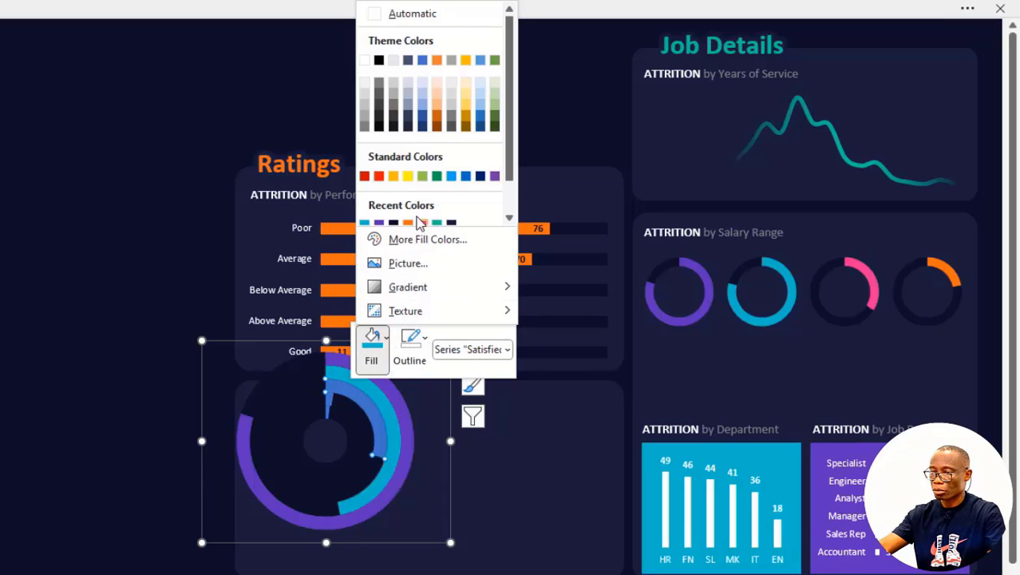
left_click(380, 222)
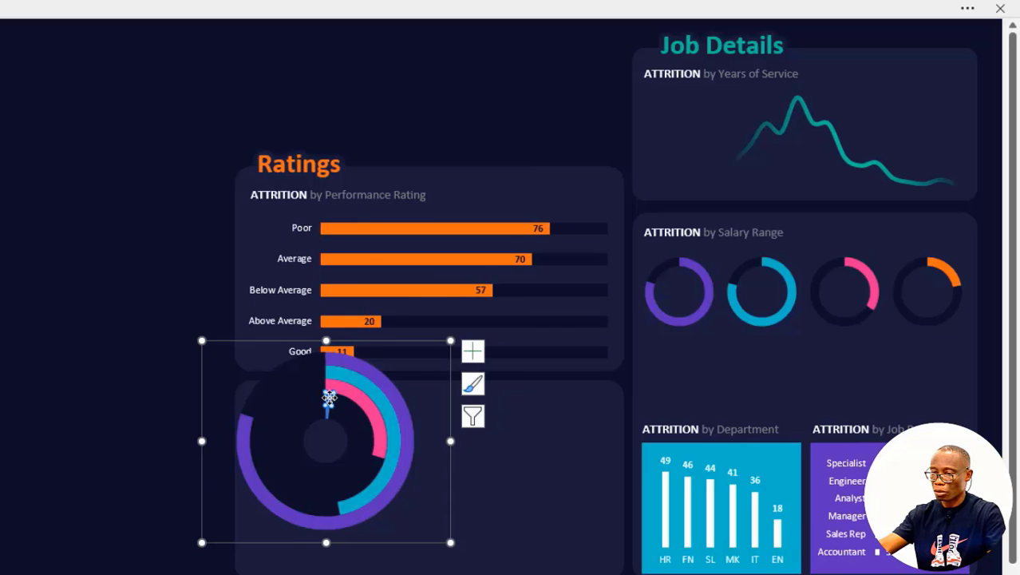
right_click(326, 399)
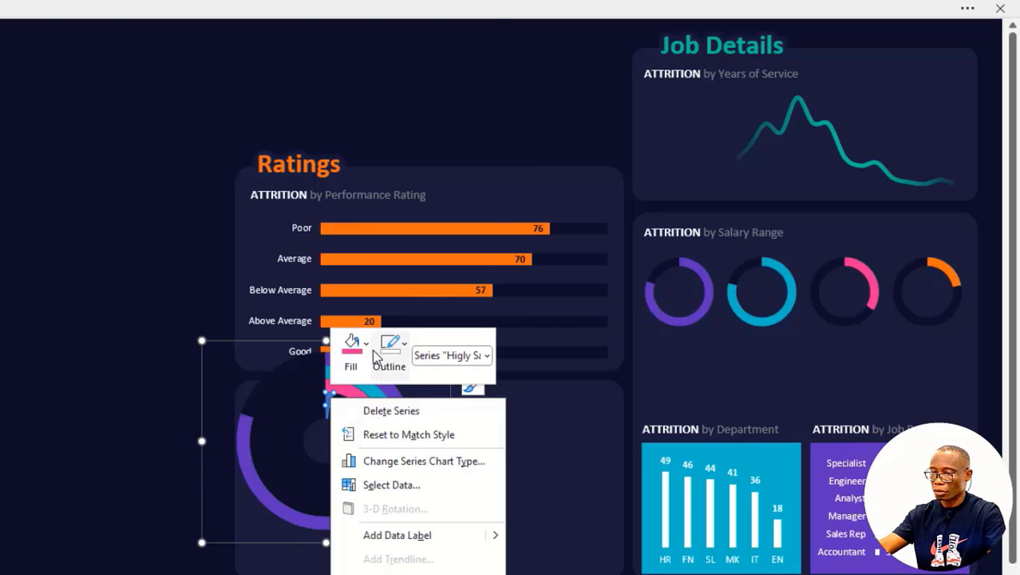
left_click(366, 342)
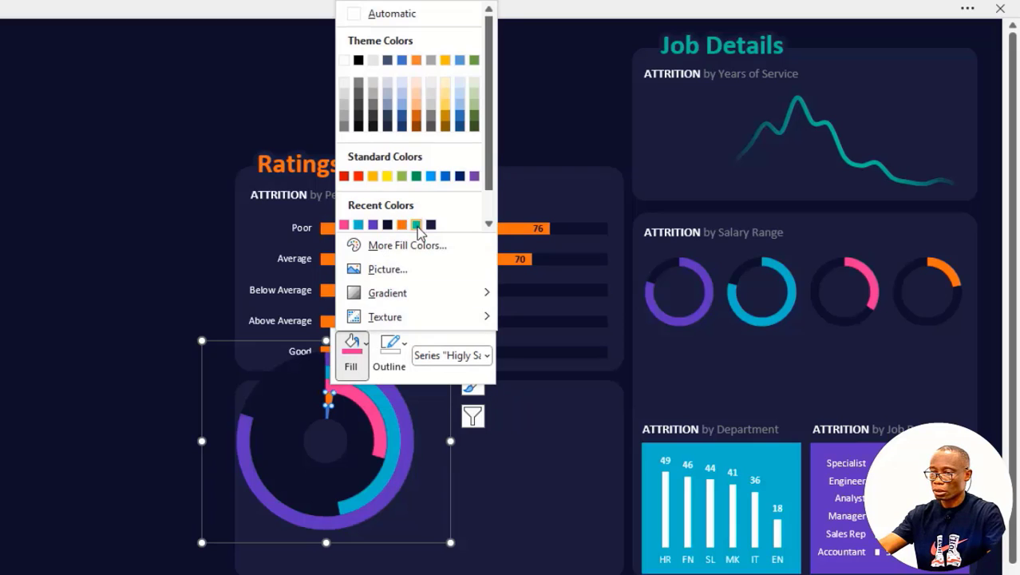
left_click(415, 224)
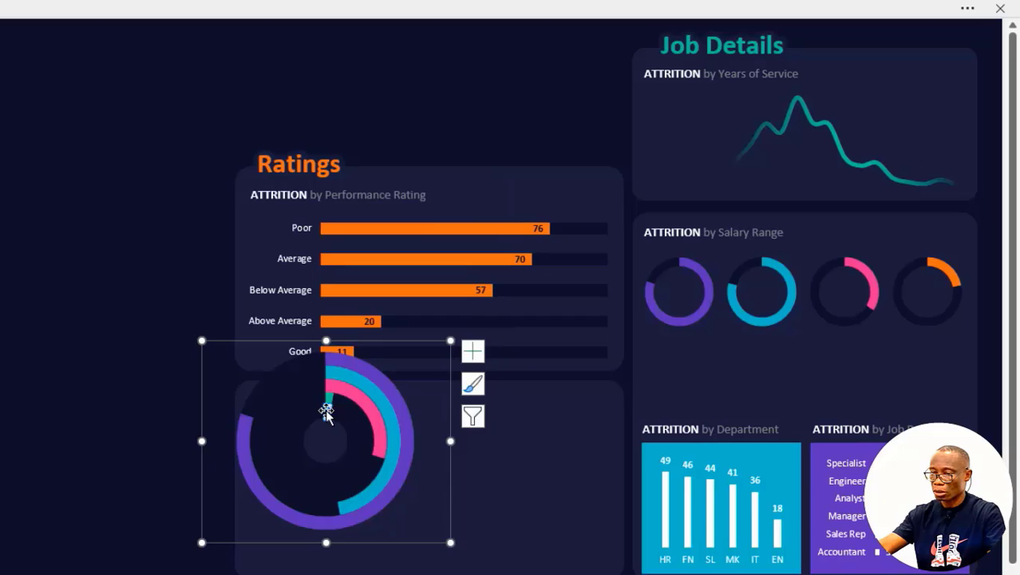
left_click(358, 354)
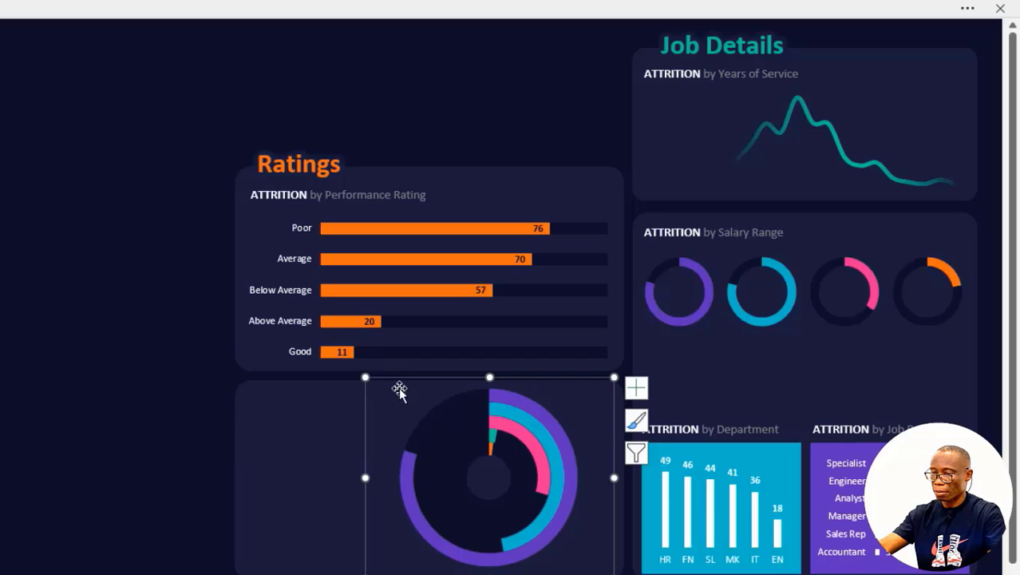
Step: Drag the doughnut chart into the lower card's right side
left_click_drag(399, 389, 415, 405)
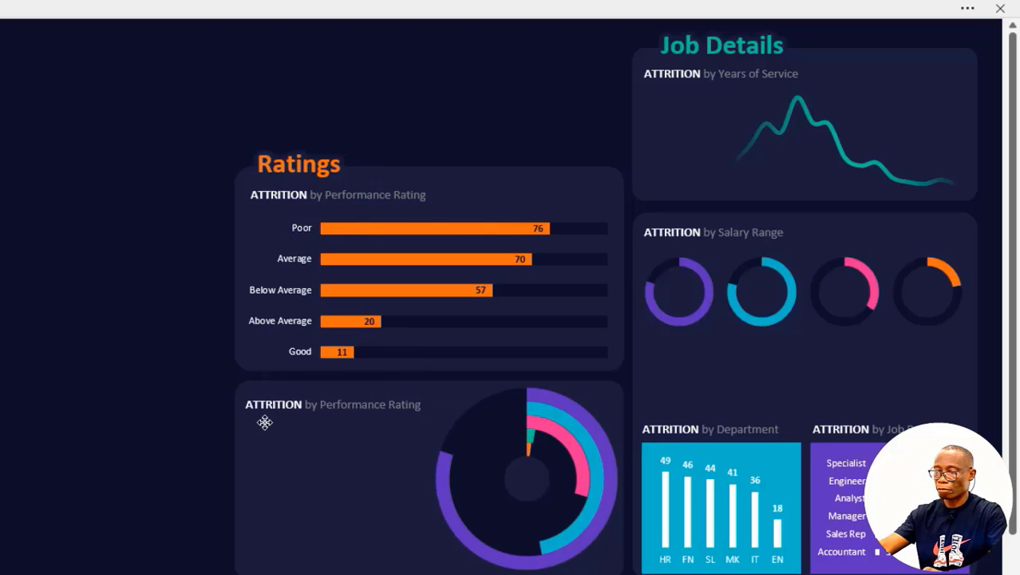
Step: Replace 'Performance' with 'Satisfaction' in the lower heading, then select both titles for alignment
left_click(336, 403)
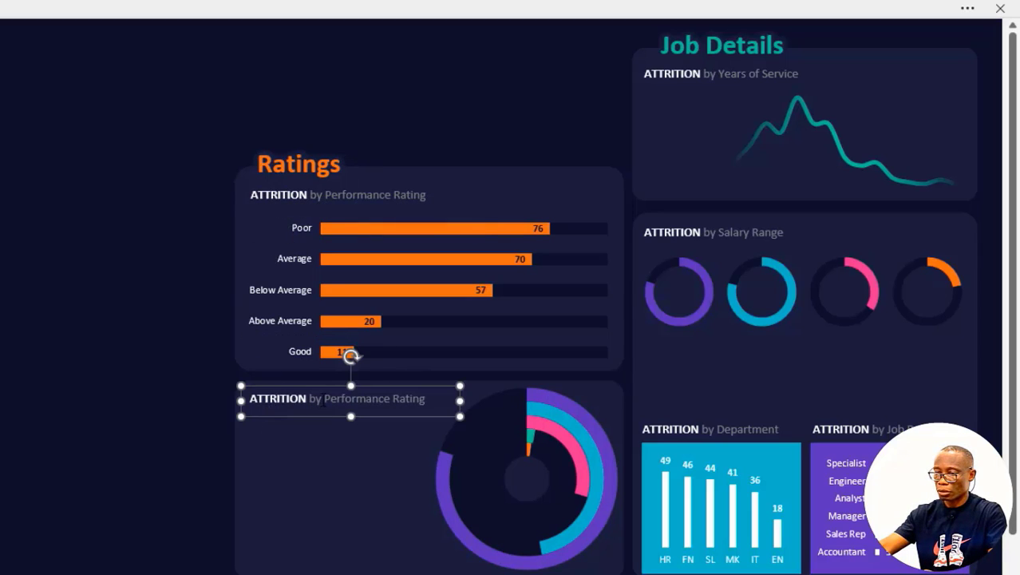
double_click(357, 398)
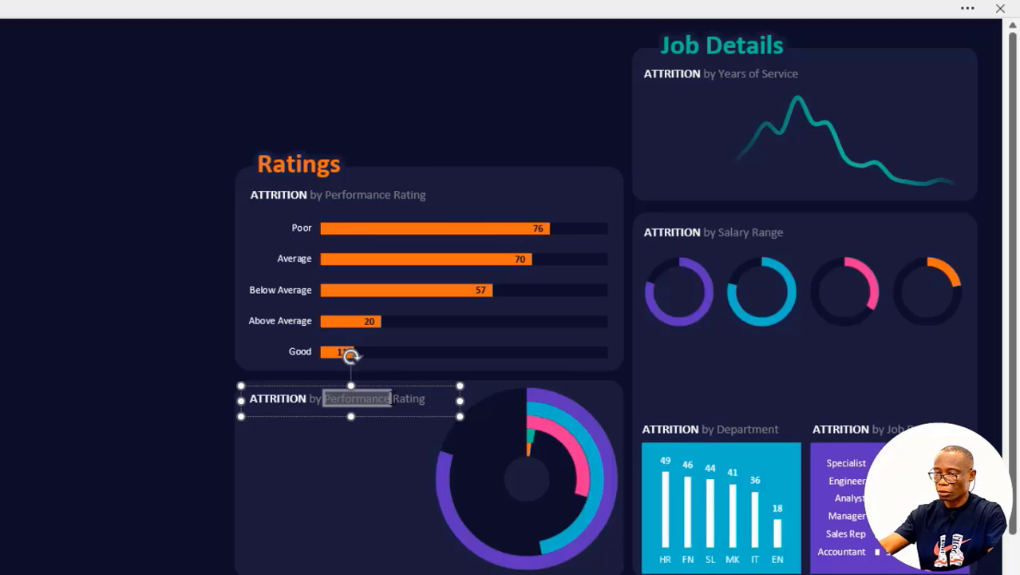
type("S")
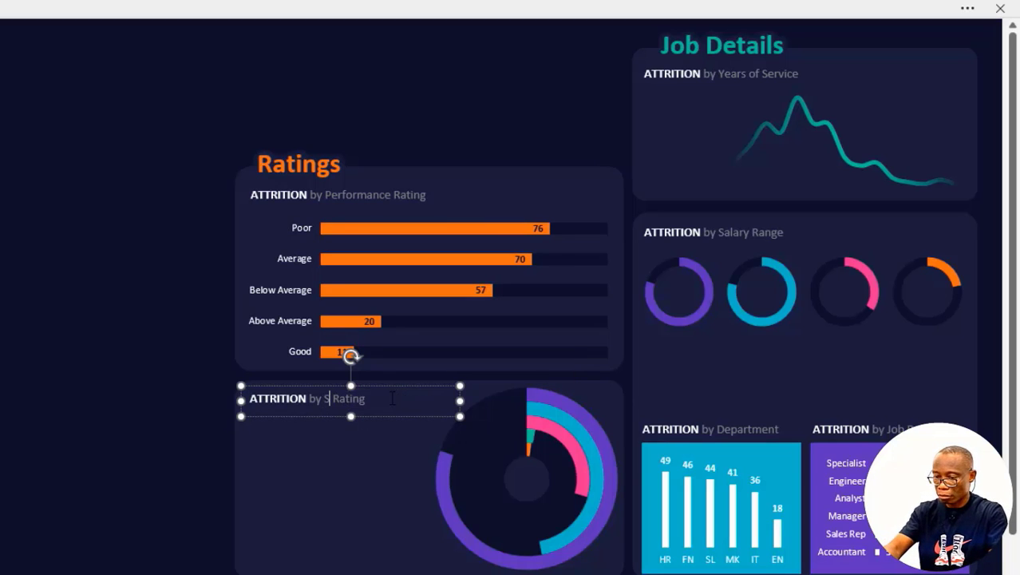
type("Satisfac")
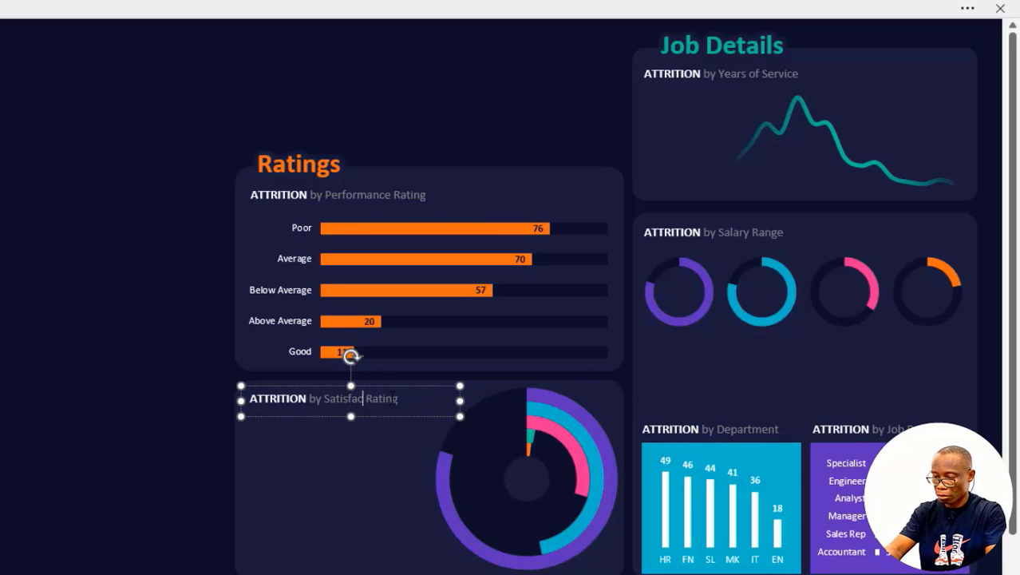
type("tion")
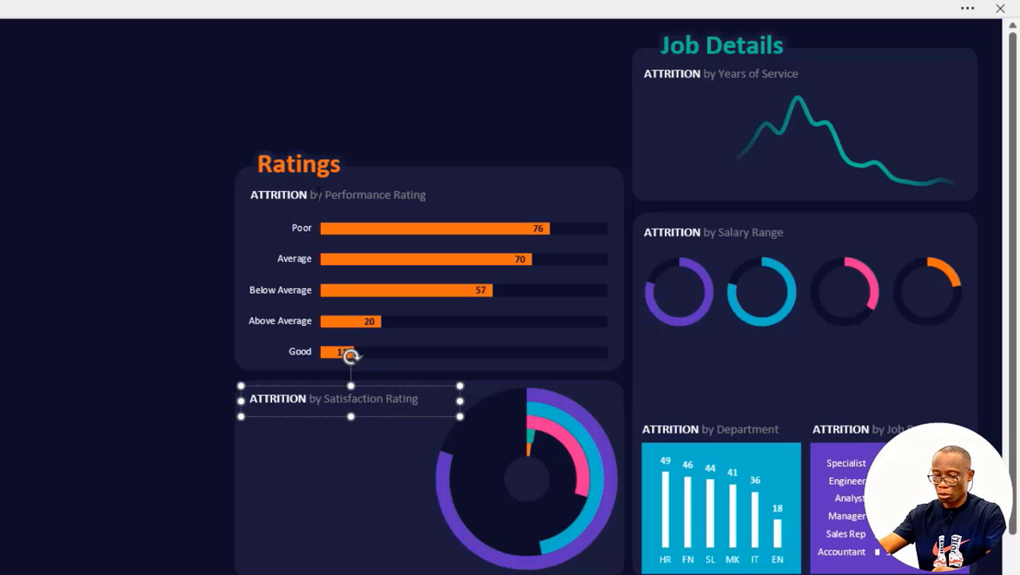
left_click(337, 194)
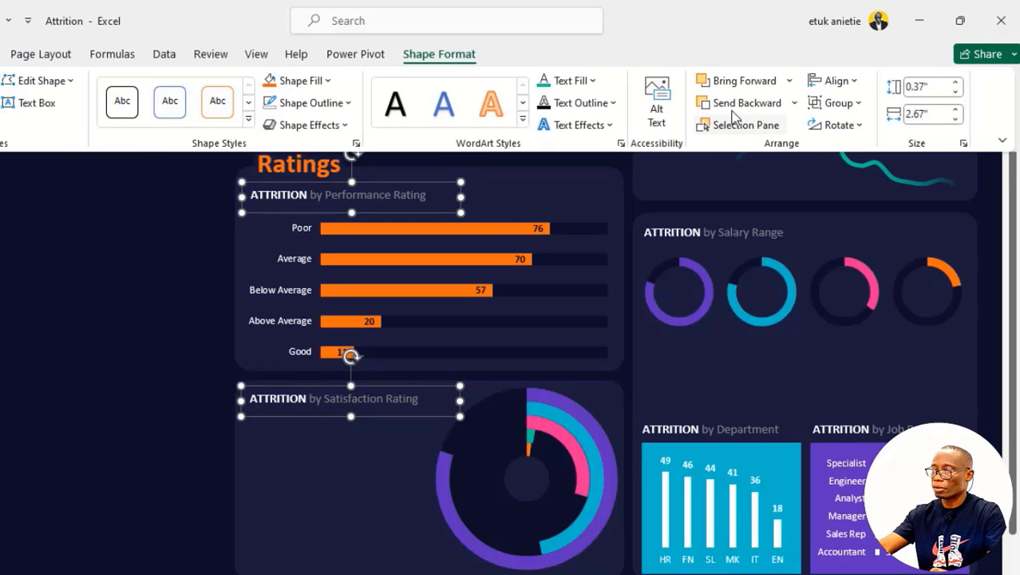
left_click(833, 80)
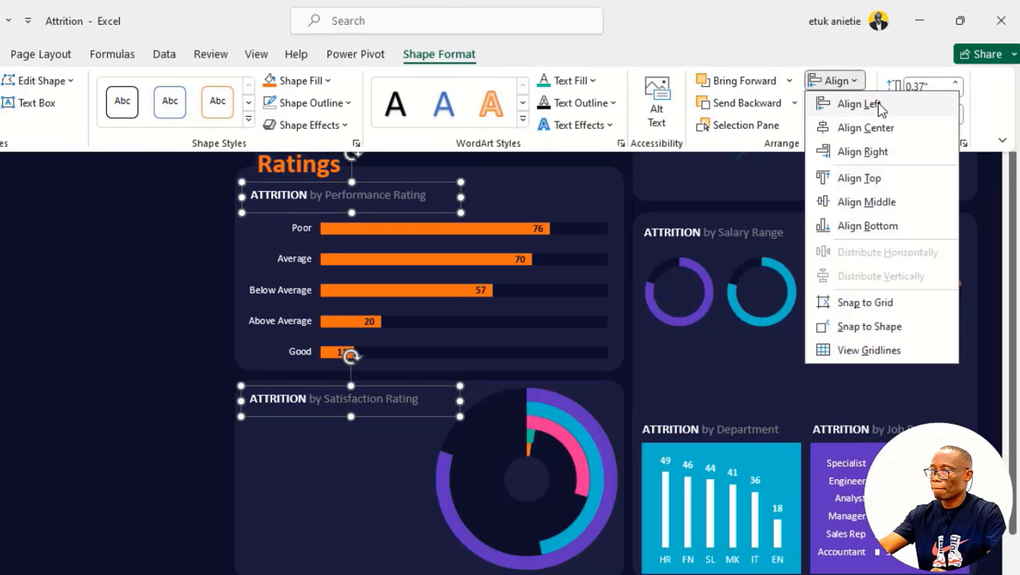